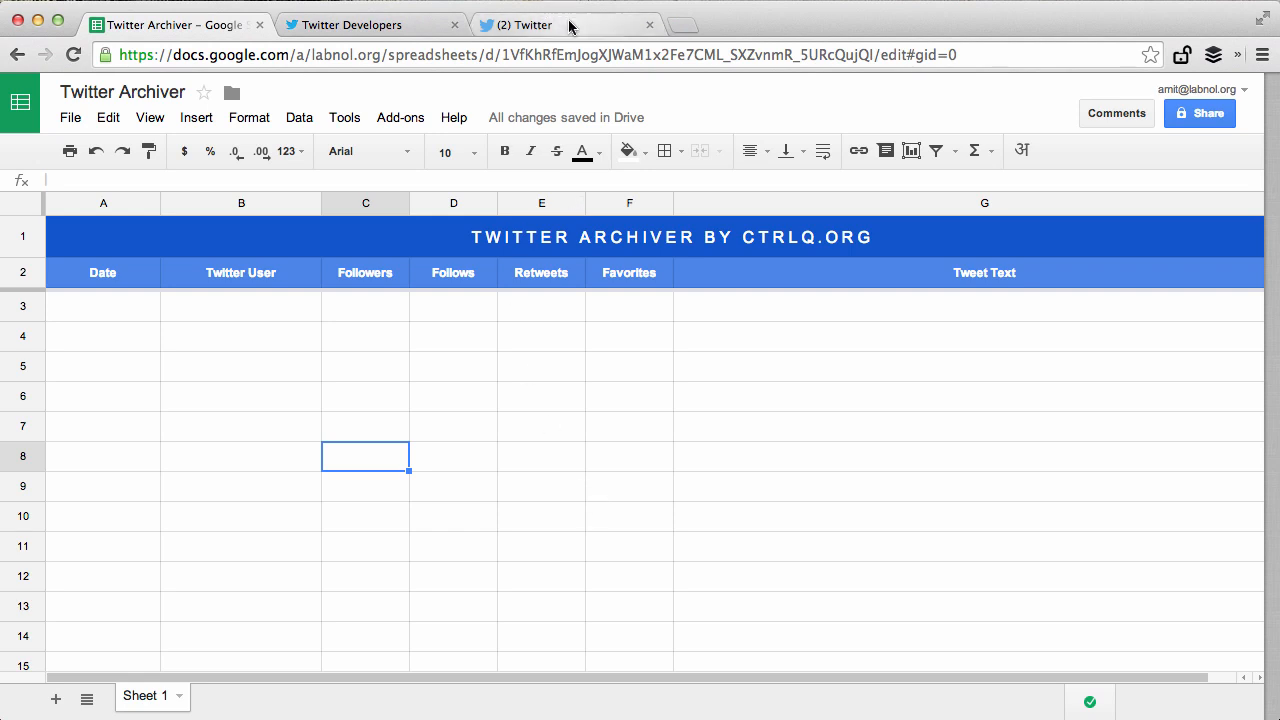
# Search Twitter for the #IndianEnglish hashtag and scroll through the results
pyautogui.click(540, 24)
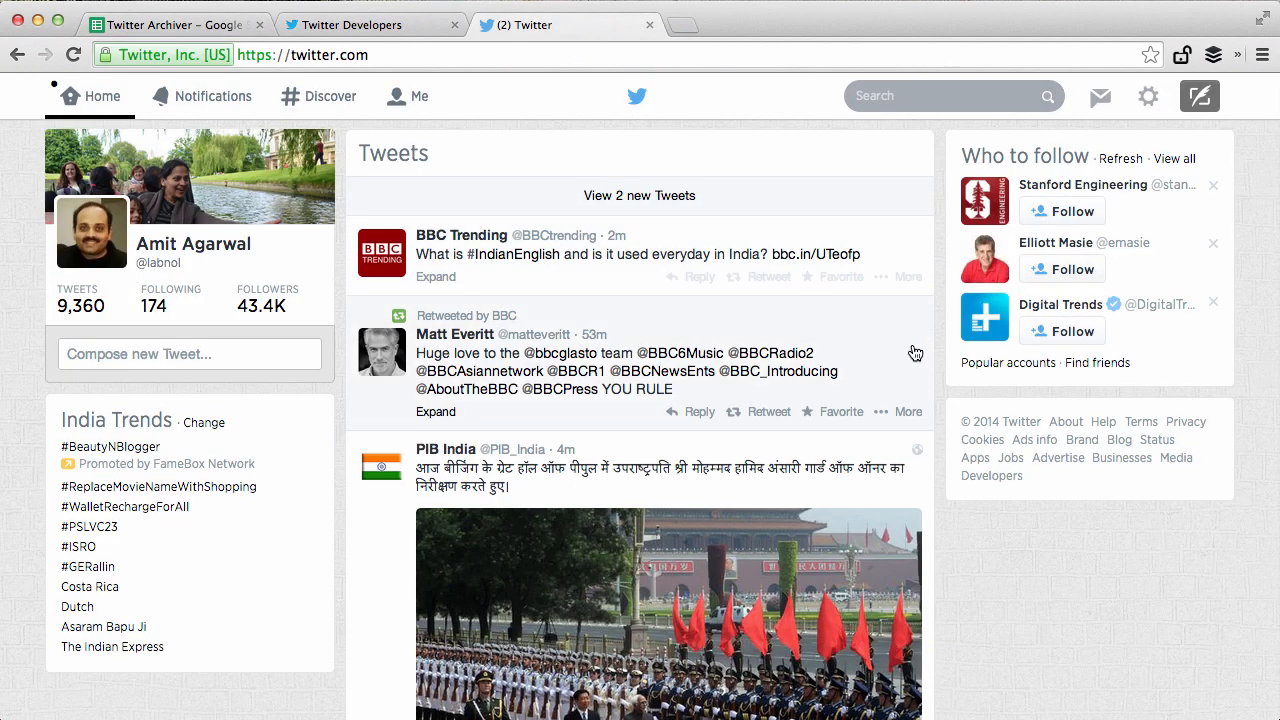
pyautogui.moveTo(1058, 554)
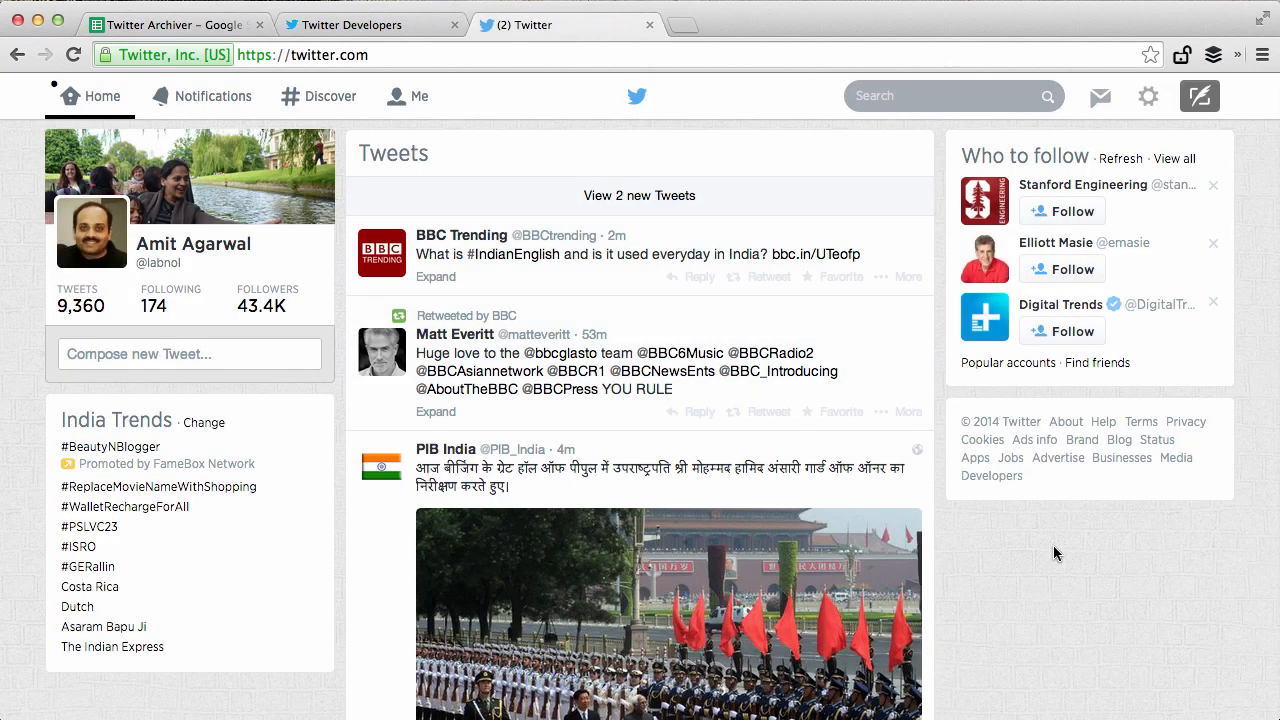
pyautogui.click(930, 96)
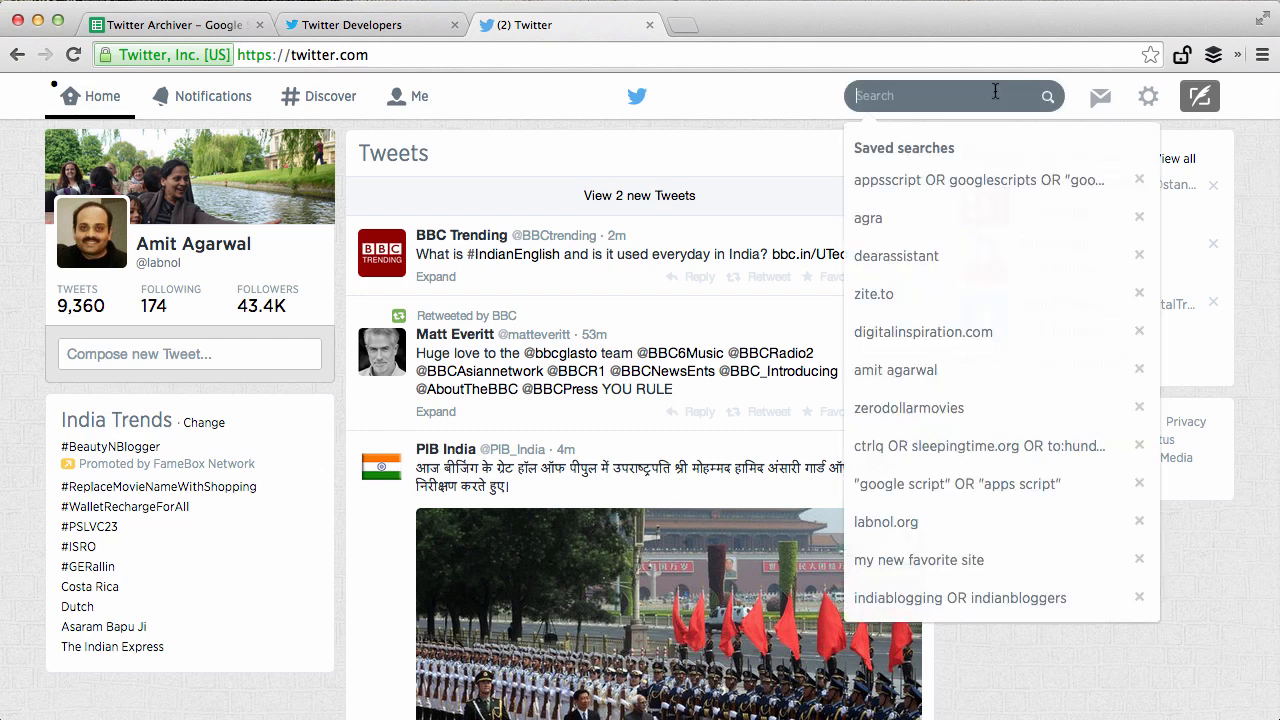
pyautogui.write('#indian')
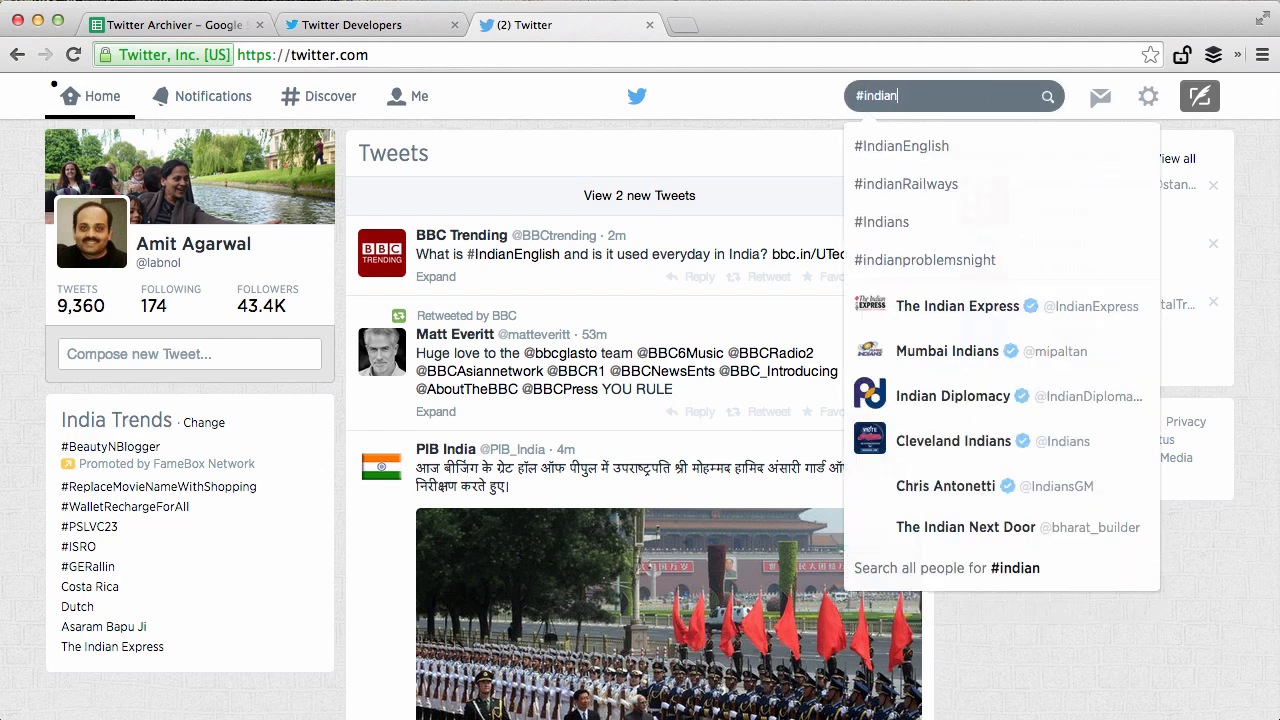
pyautogui.click(901, 146)
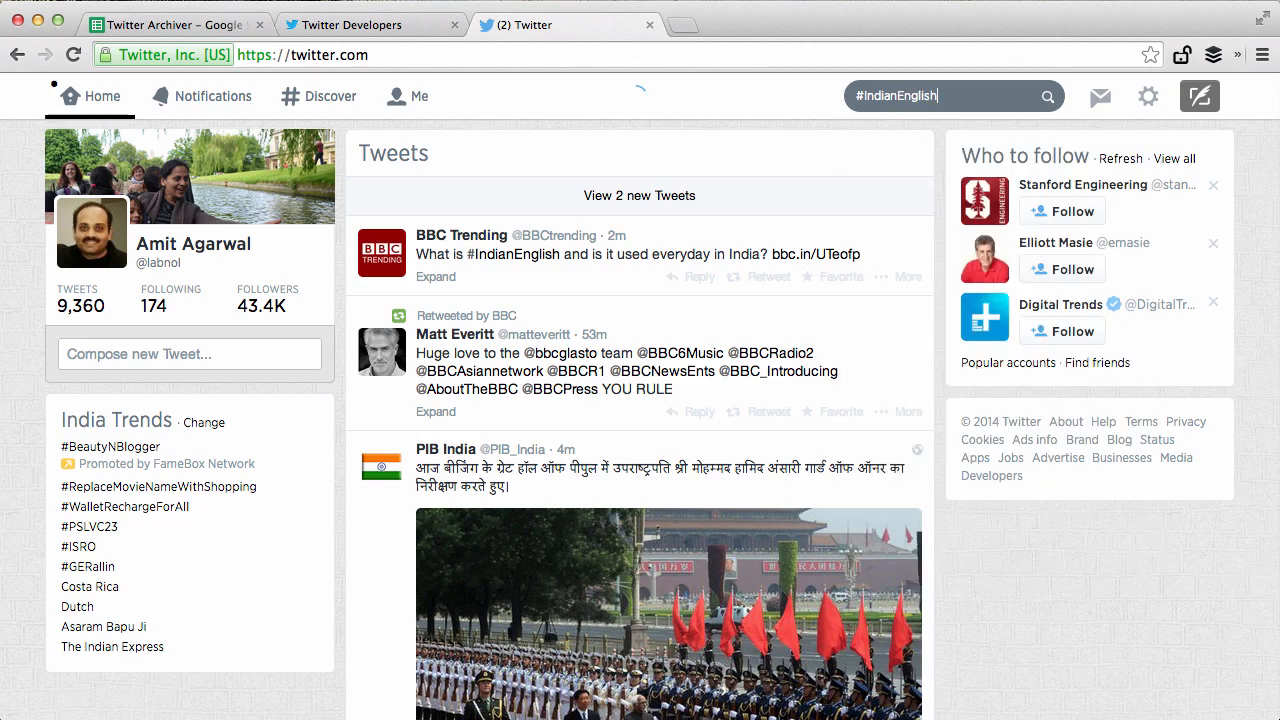
pyautogui.click(1046, 96)
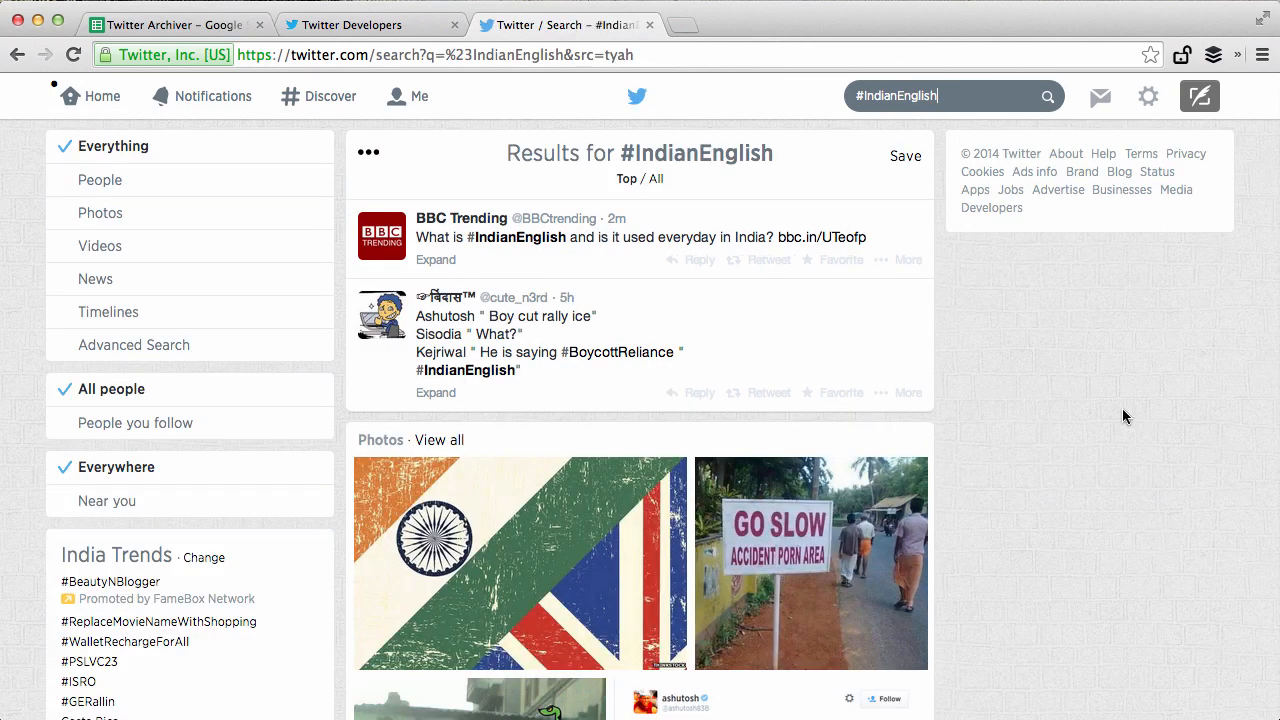
pyautogui.scroll(-3)
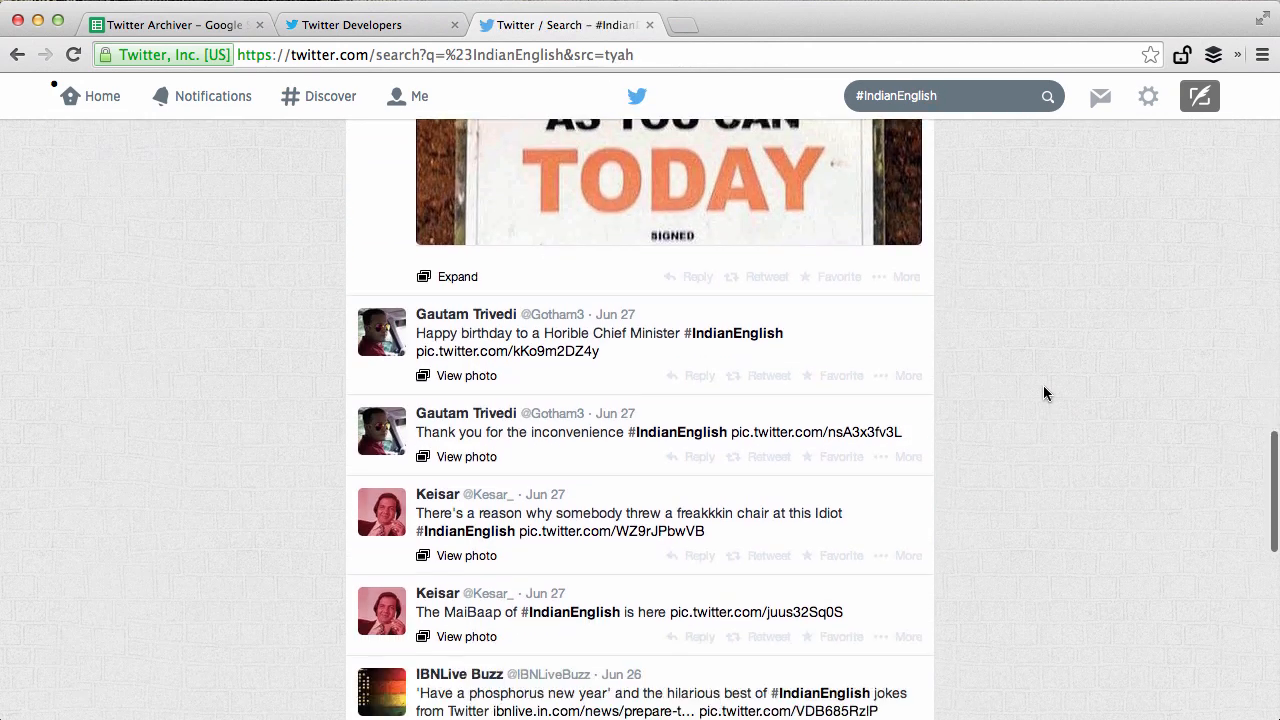
# Search Twitter for tweets to:nike, scroll them, then return to the Twitter Archiver spreadsheet
pyautogui.click(945, 95)
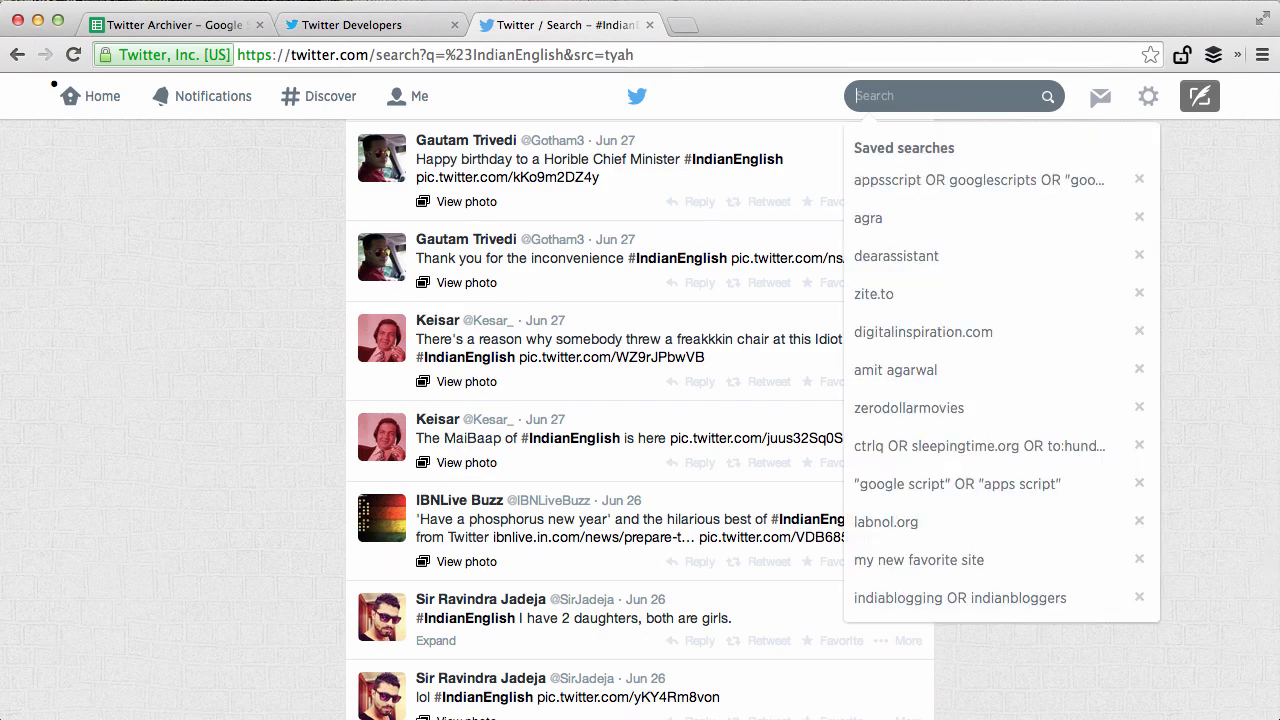
pyautogui.write('to:nike')
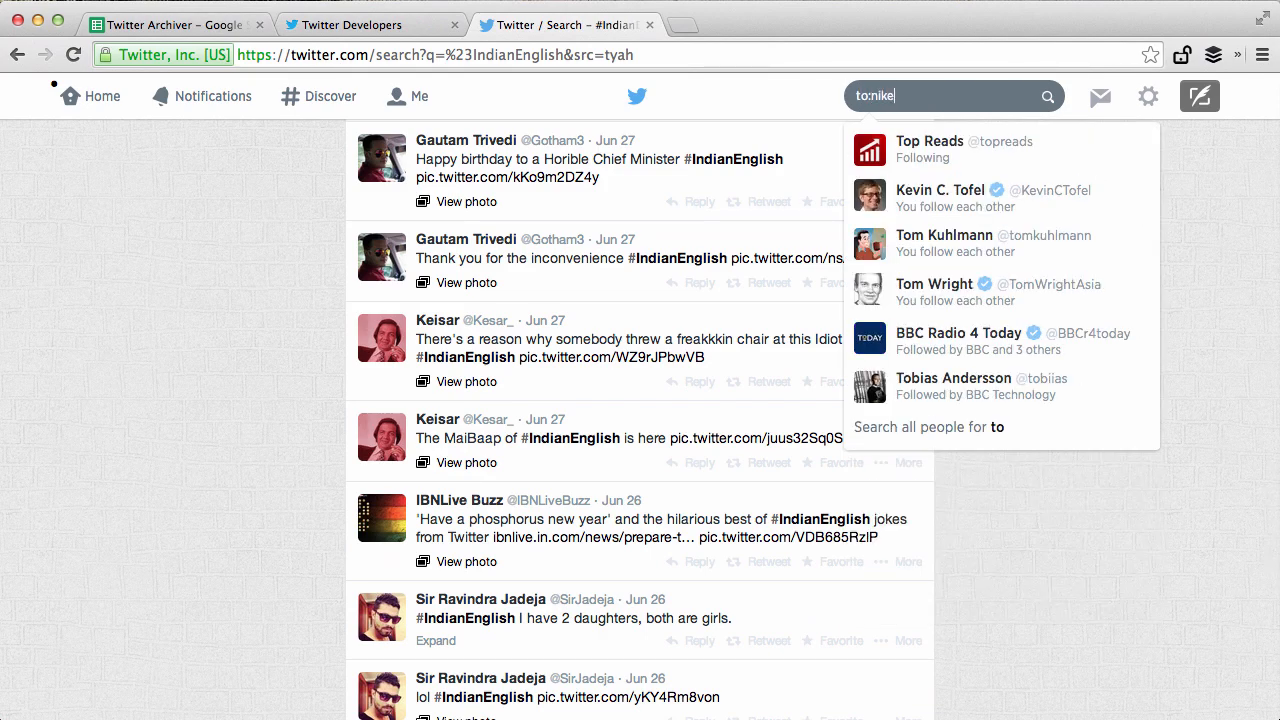
pyautogui.press('Return')
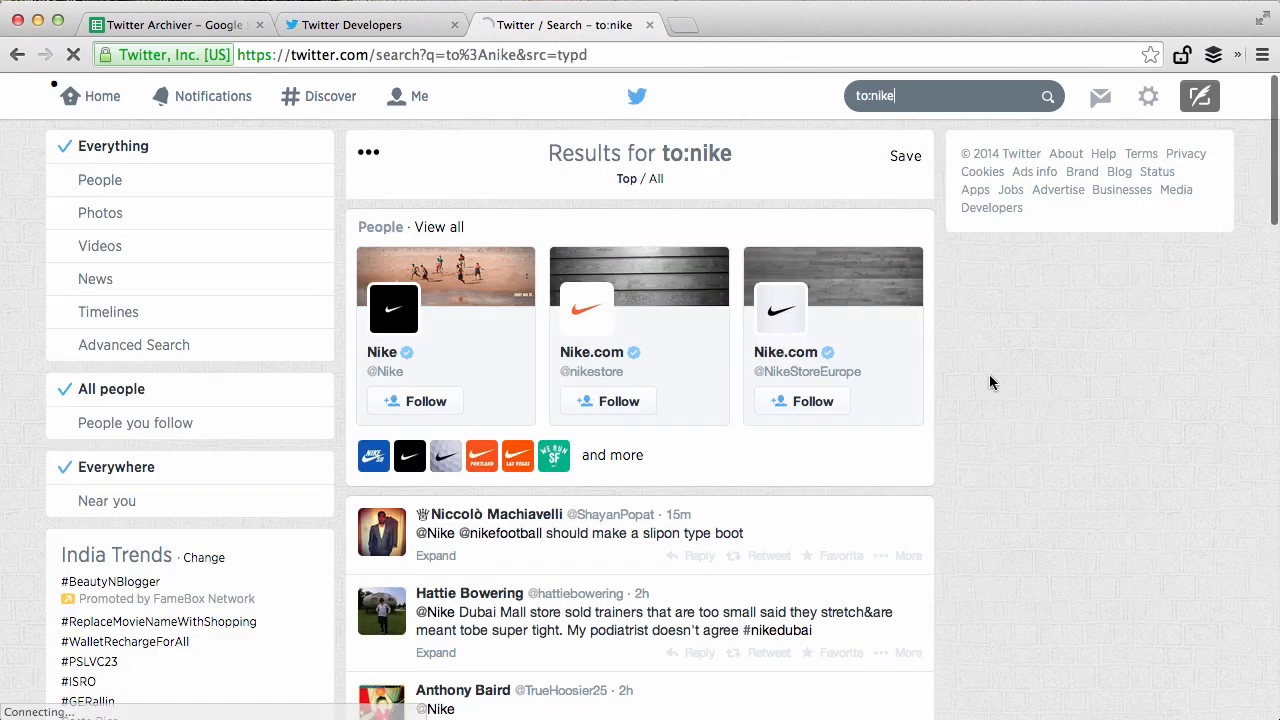
pyautogui.scroll(-3)
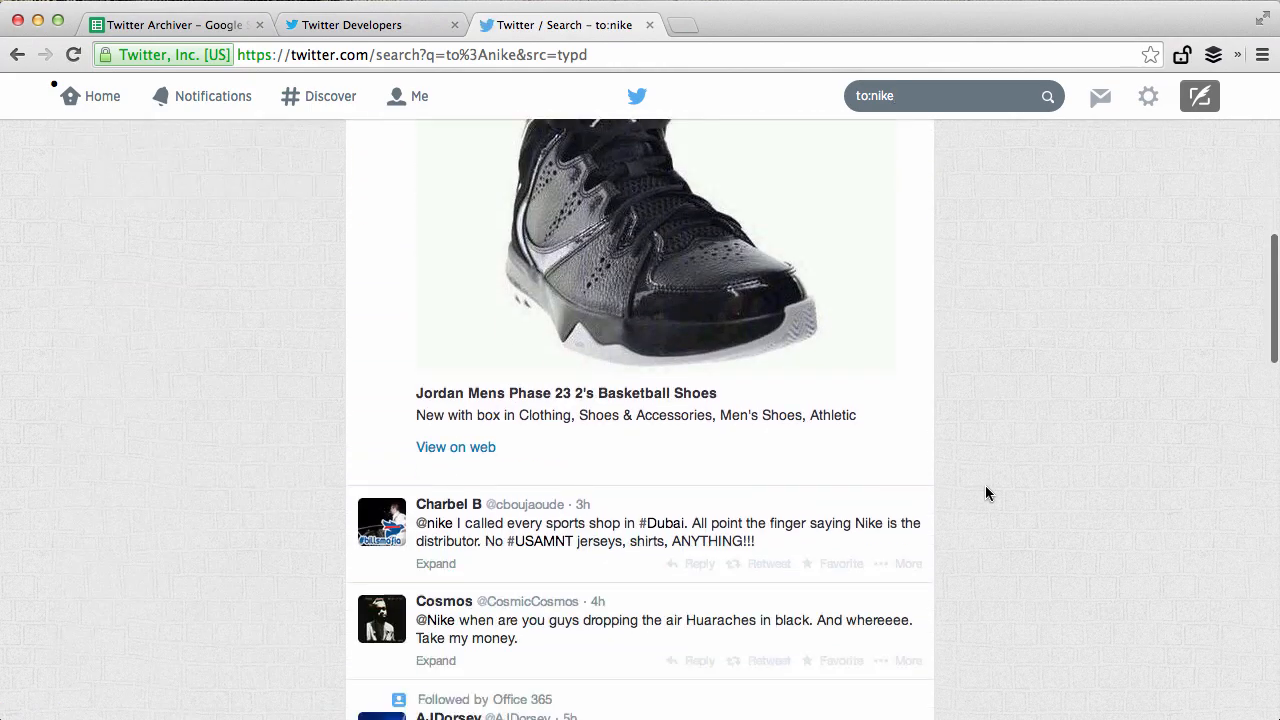
pyautogui.click(170, 24)
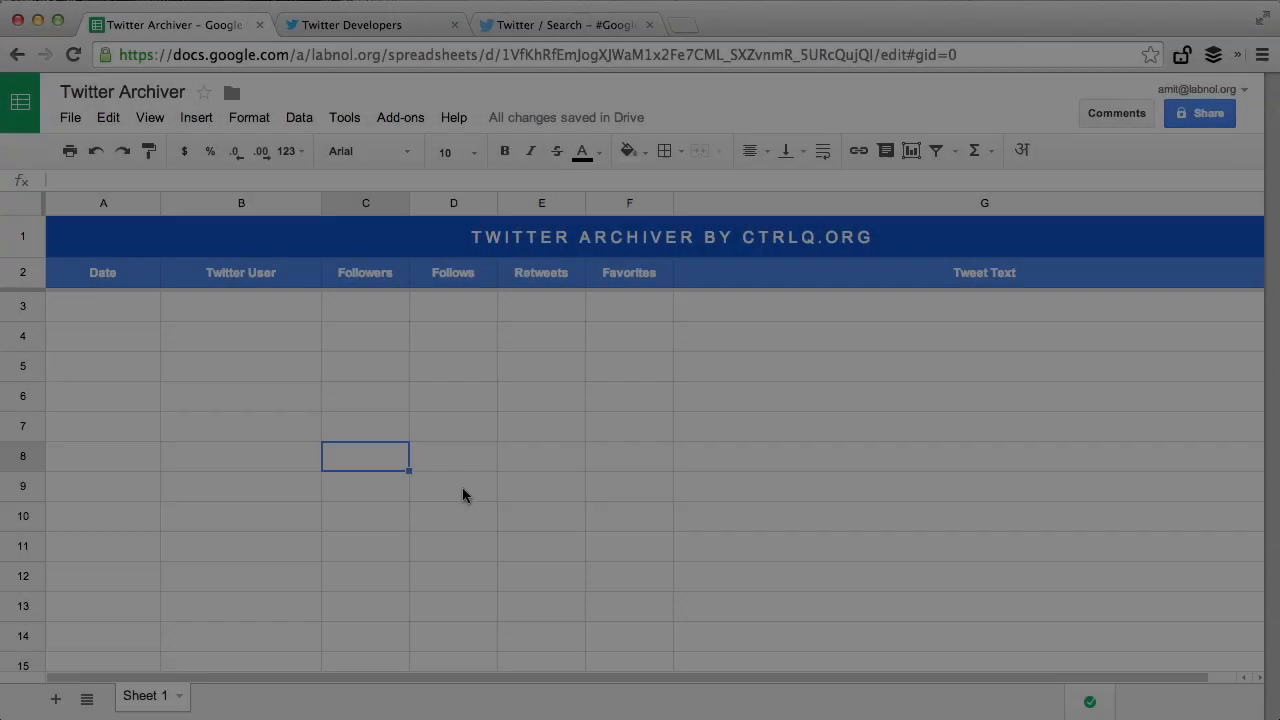
# Rename the Sheet 1 tab to #IndianEnglish using the tab's Rename option
pyautogui.click(453, 486)
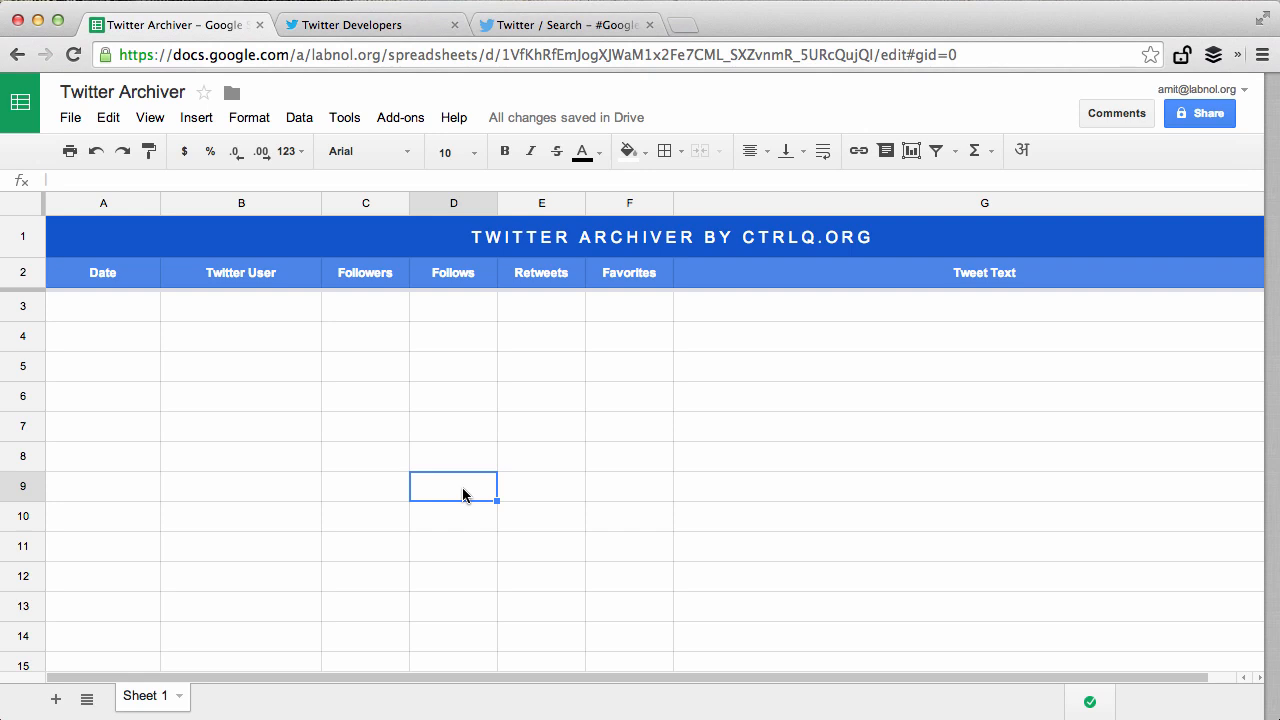
pyautogui.moveTo(202, 710)
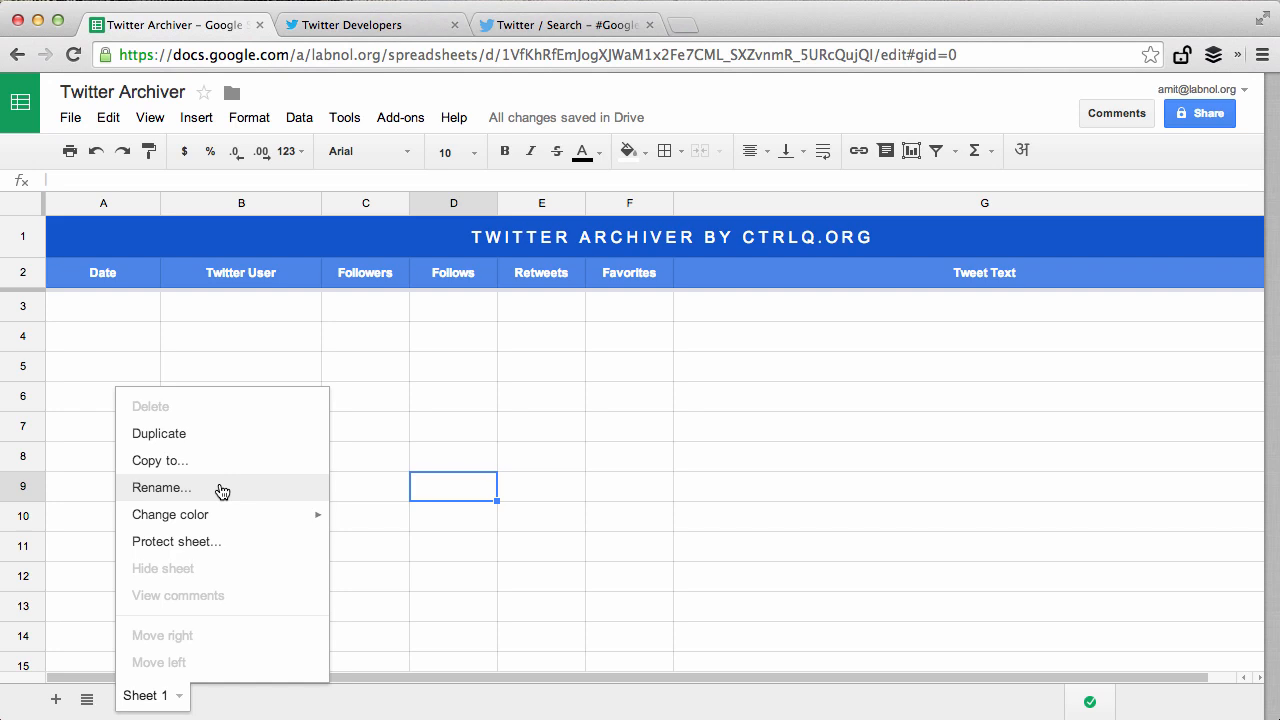
pyautogui.click(160, 488)
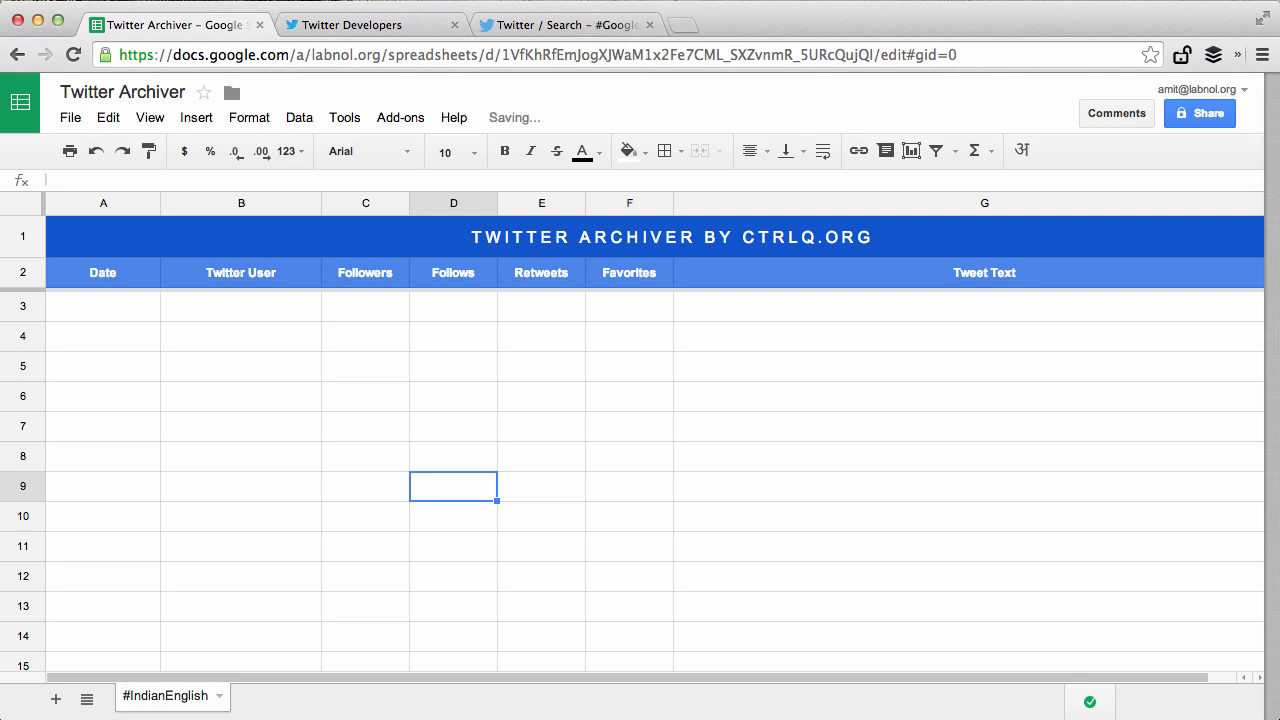
pyautogui.moveTo(202, 705)
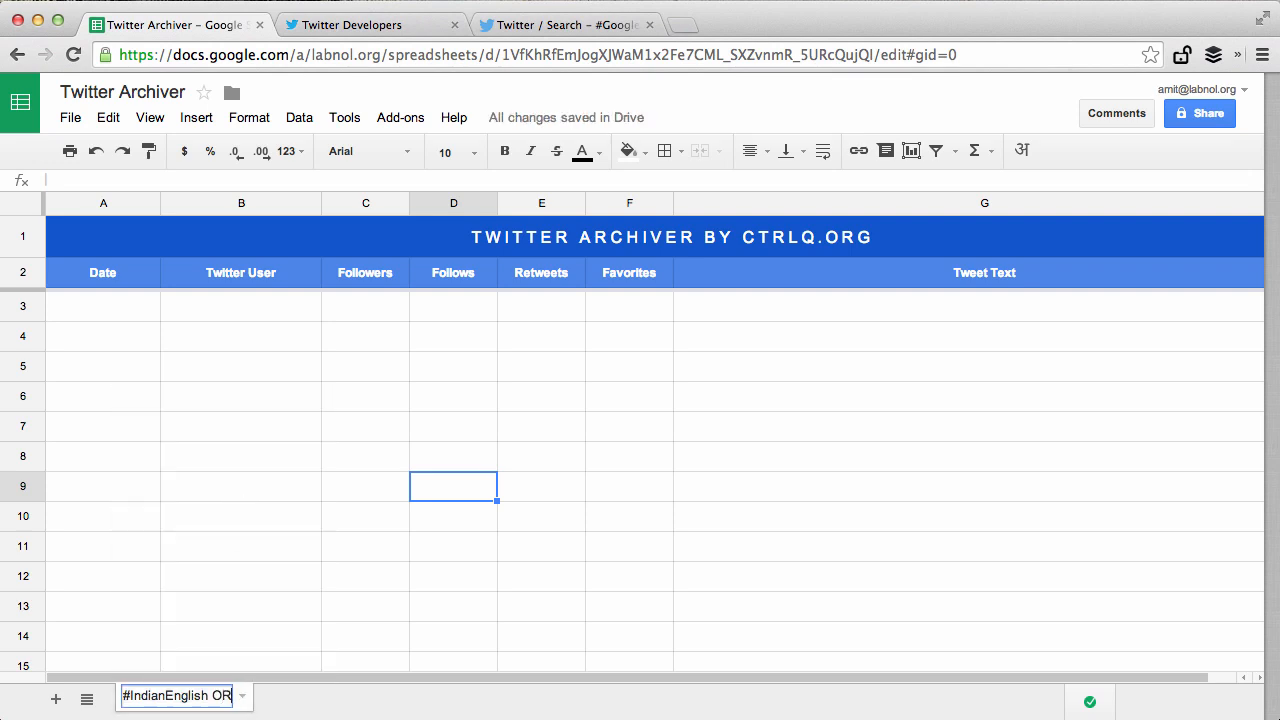
pyautogui.write('#H')
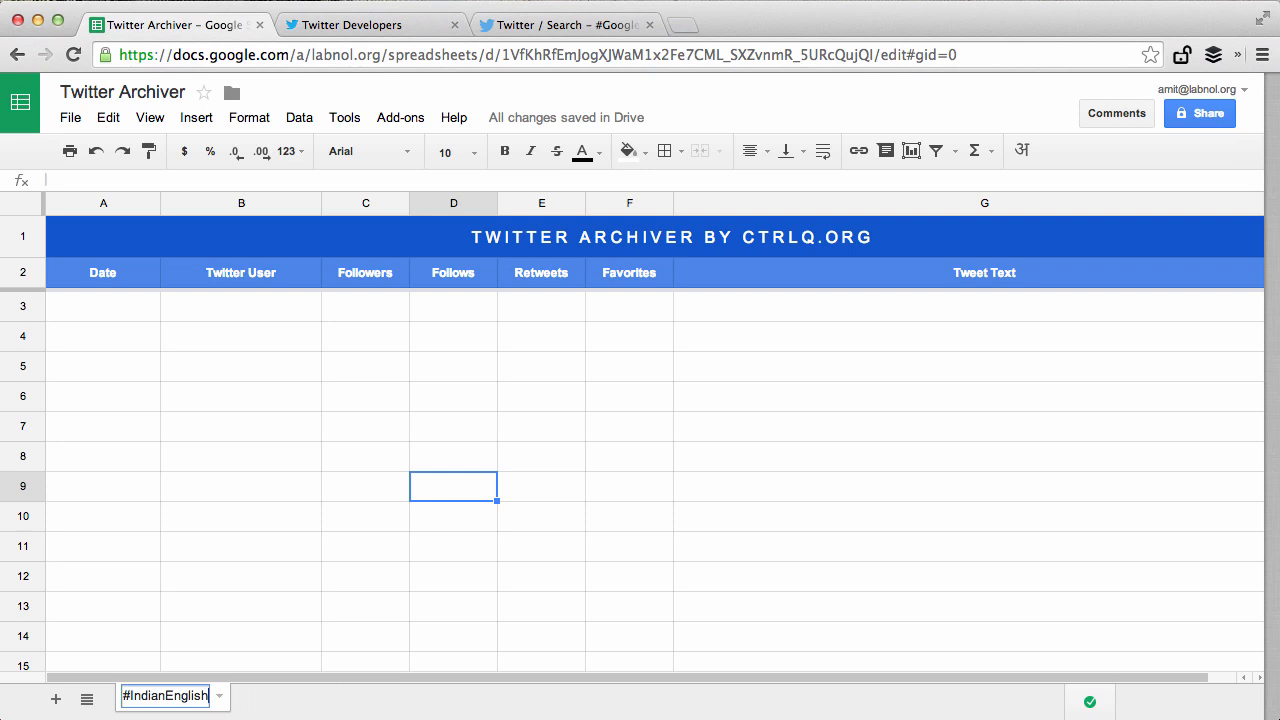
pyautogui.moveTo(398, 192)
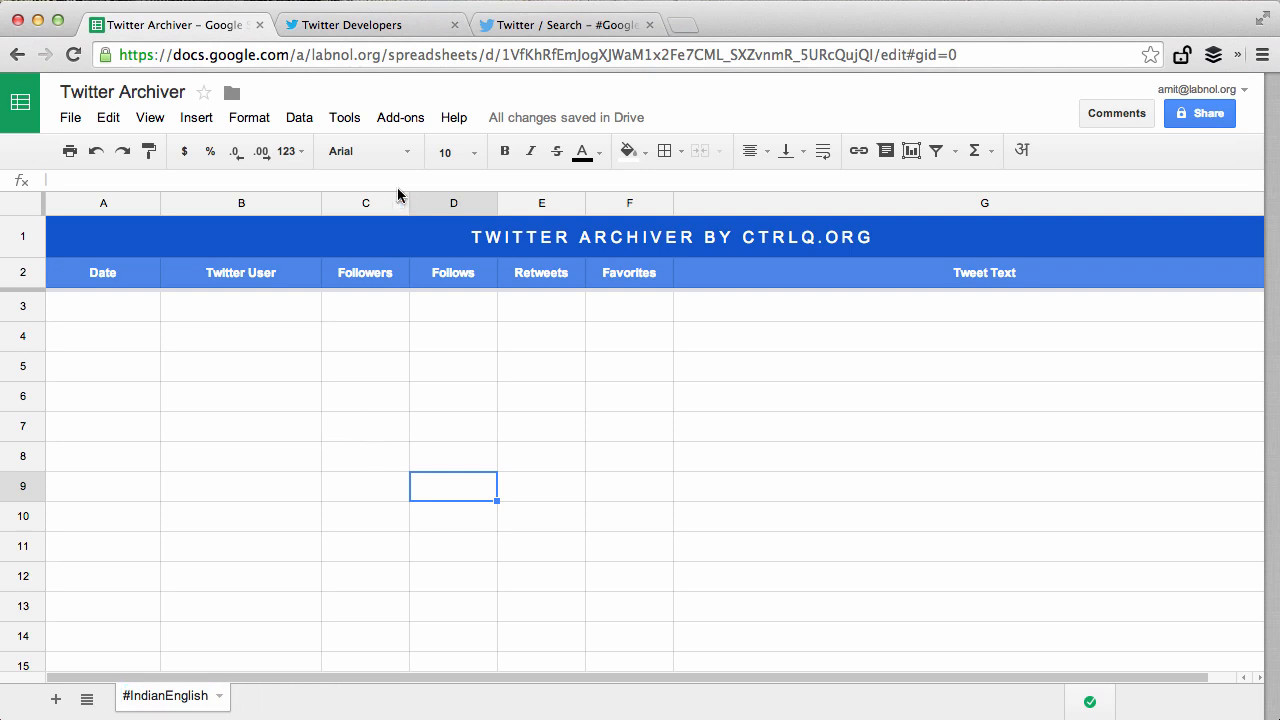
# Launch the bound Twitter Archiver Code.gs project from the Tools > Script editor menu
pyautogui.click(344, 117)
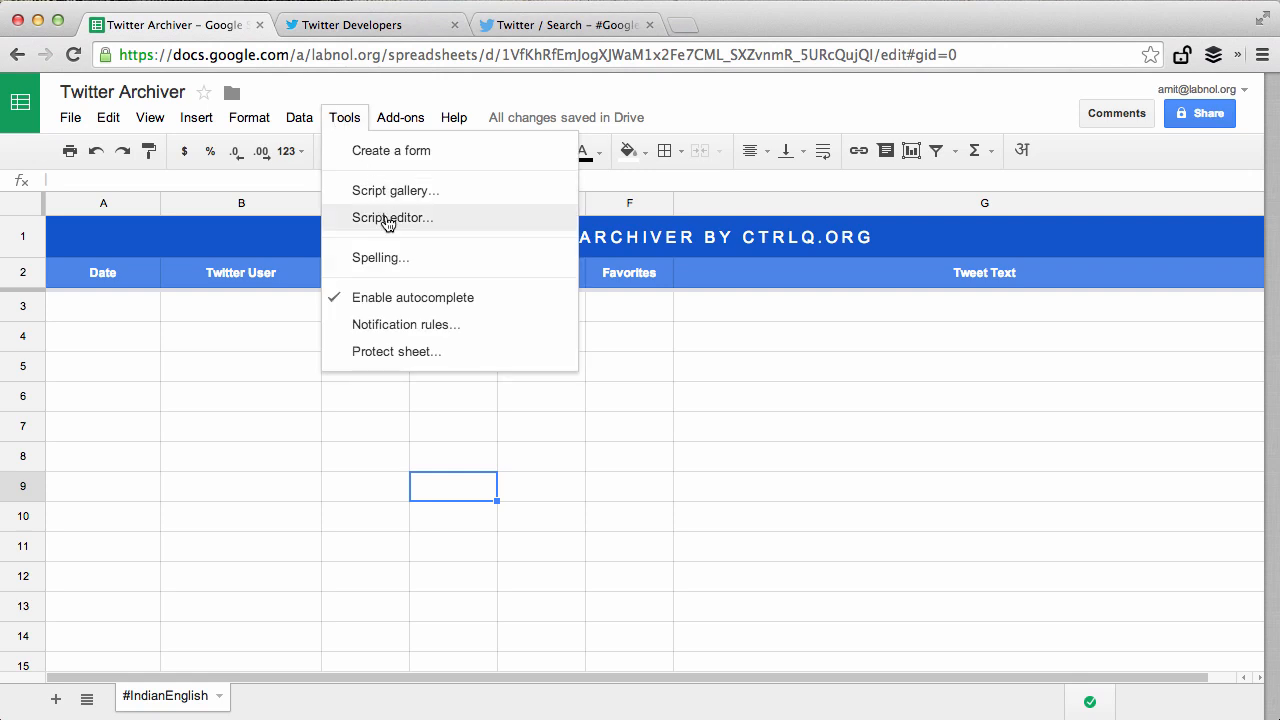
pyautogui.click(392, 217)
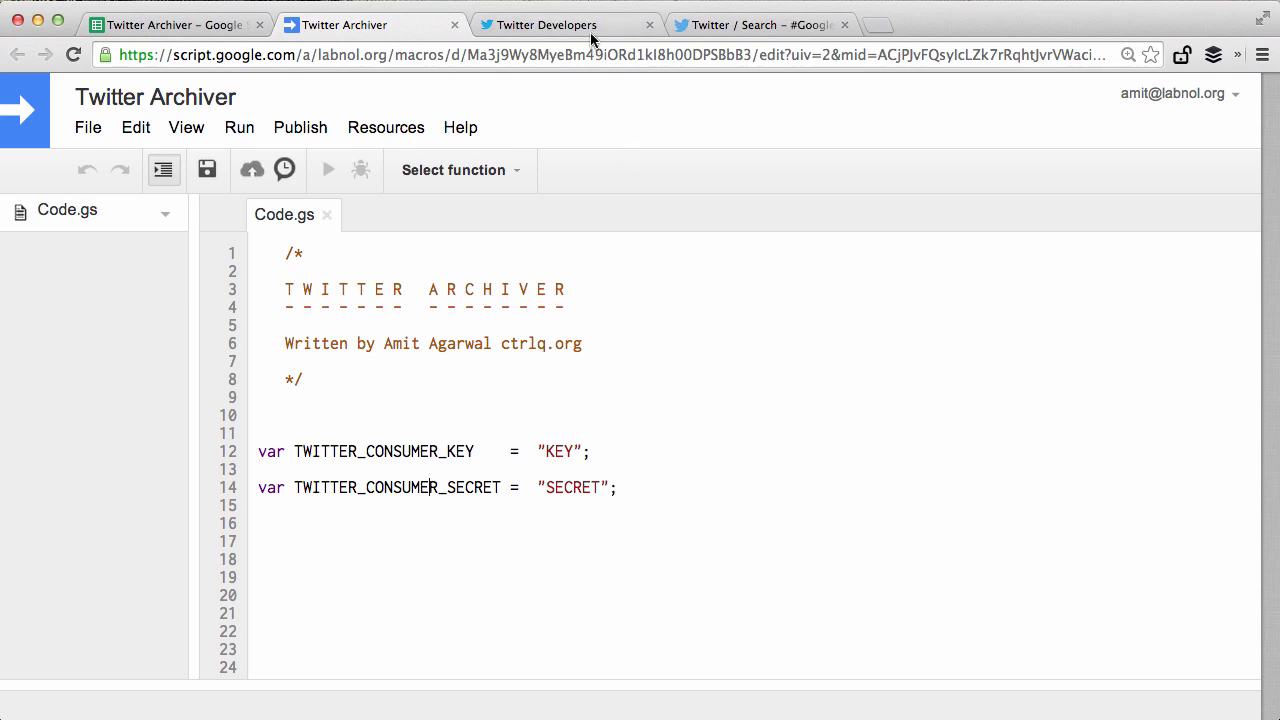
# On Twitter Developers, go to My applications from the profile avatar menu
pyautogui.click(543, 24)
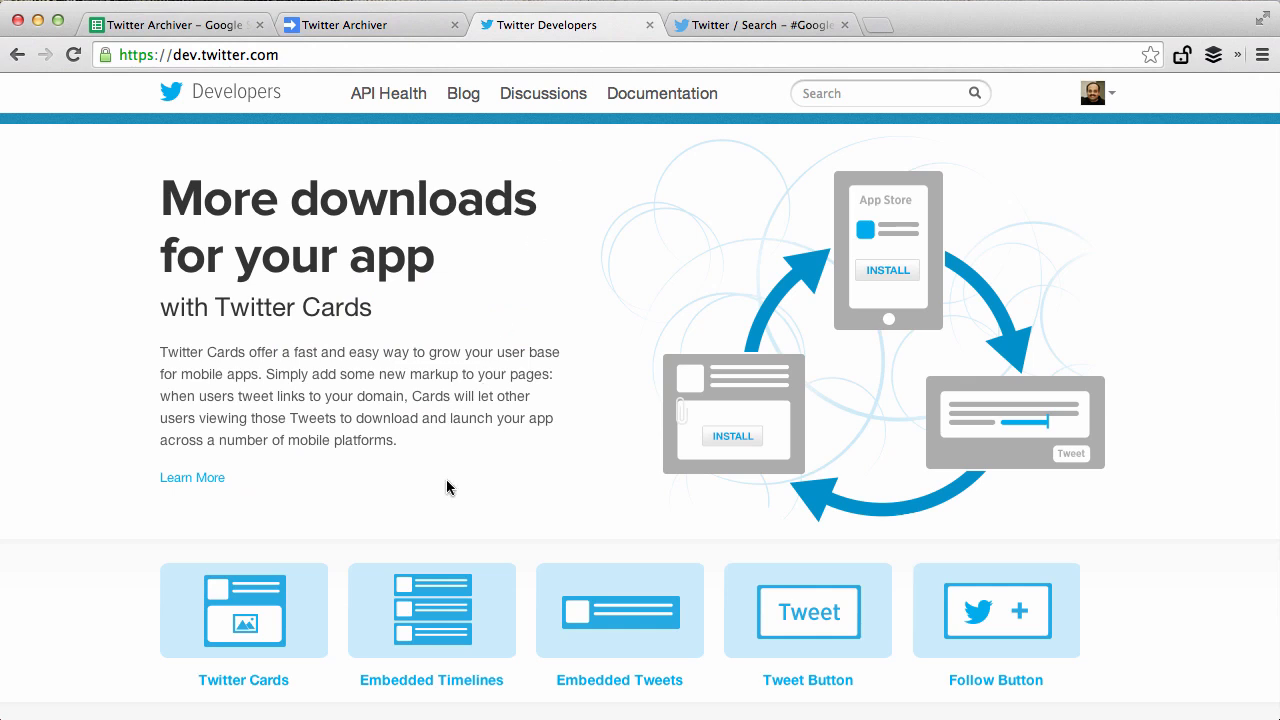
pyautogui.click(1091, 93)
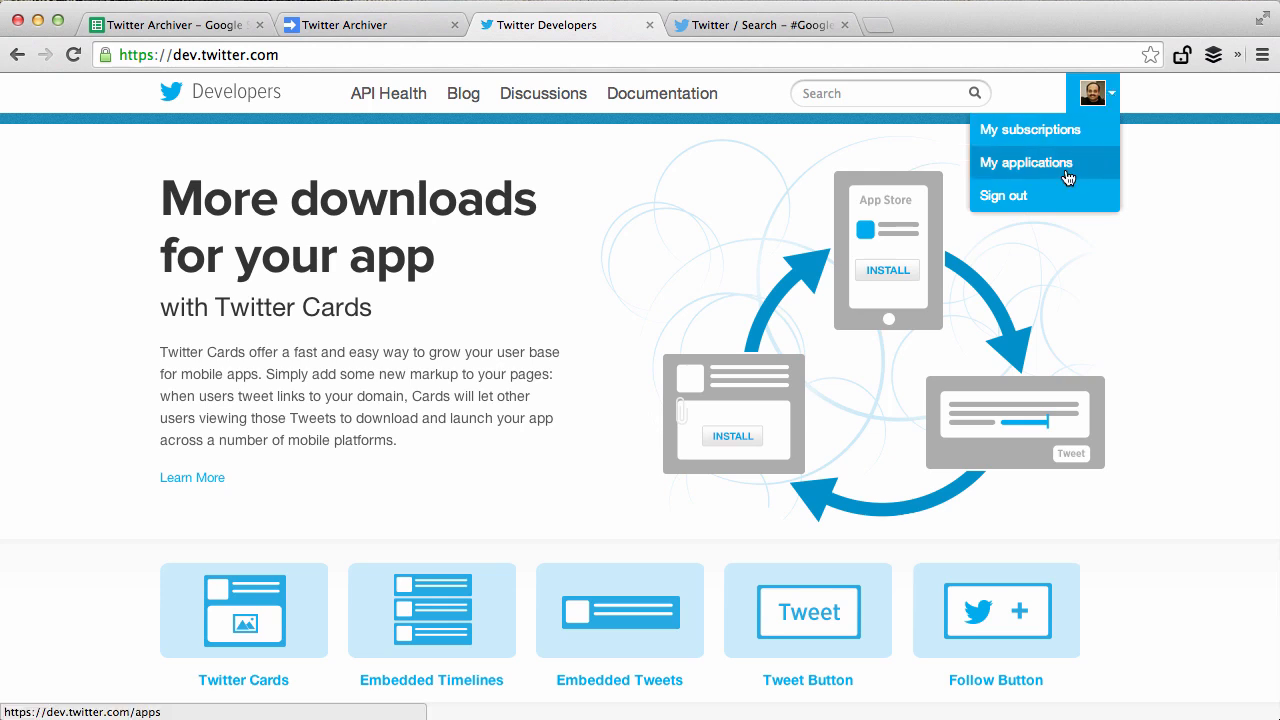
pyautogui.click(1025, 162)
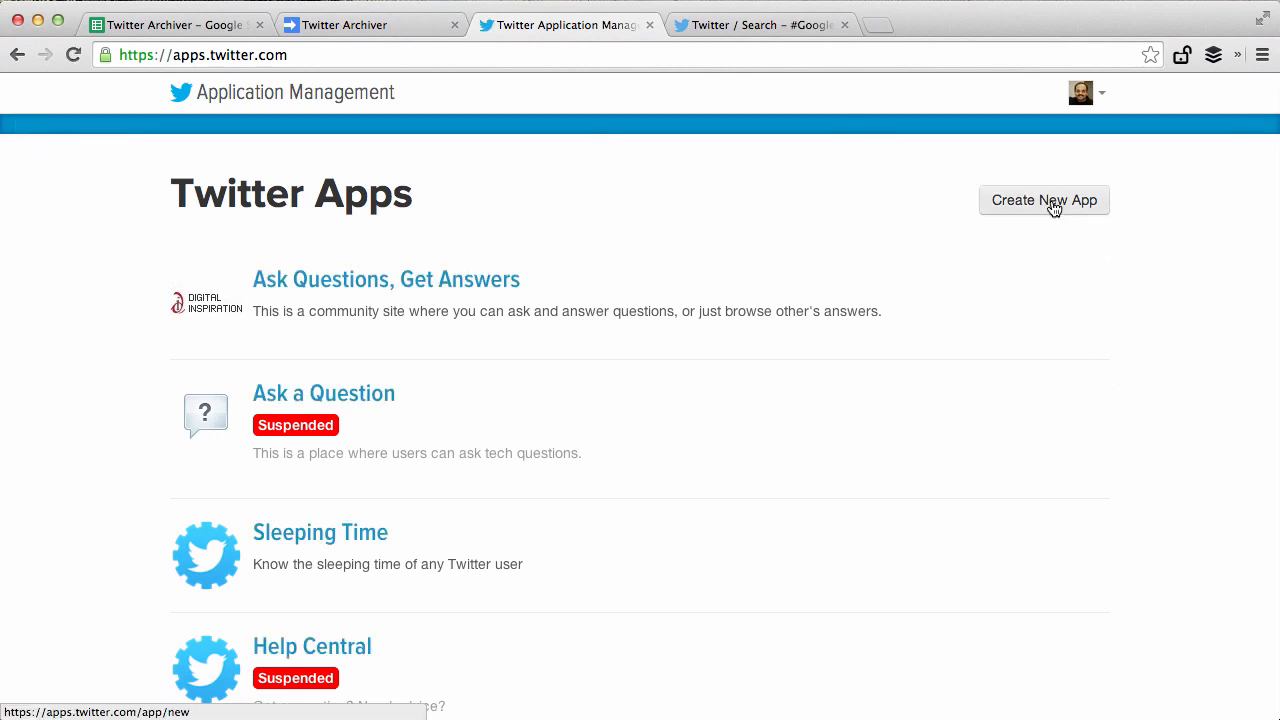
pyautogui.click(1043, 200)
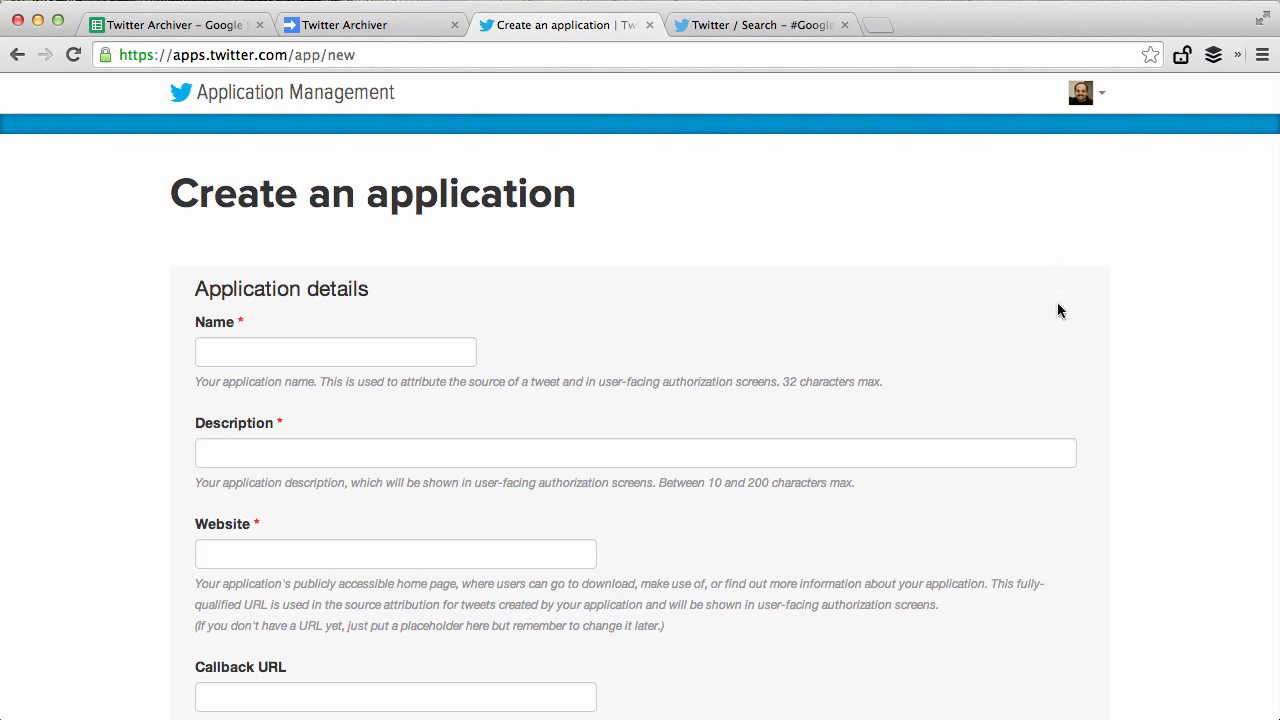
pyautogui.moveTo(872, 314)
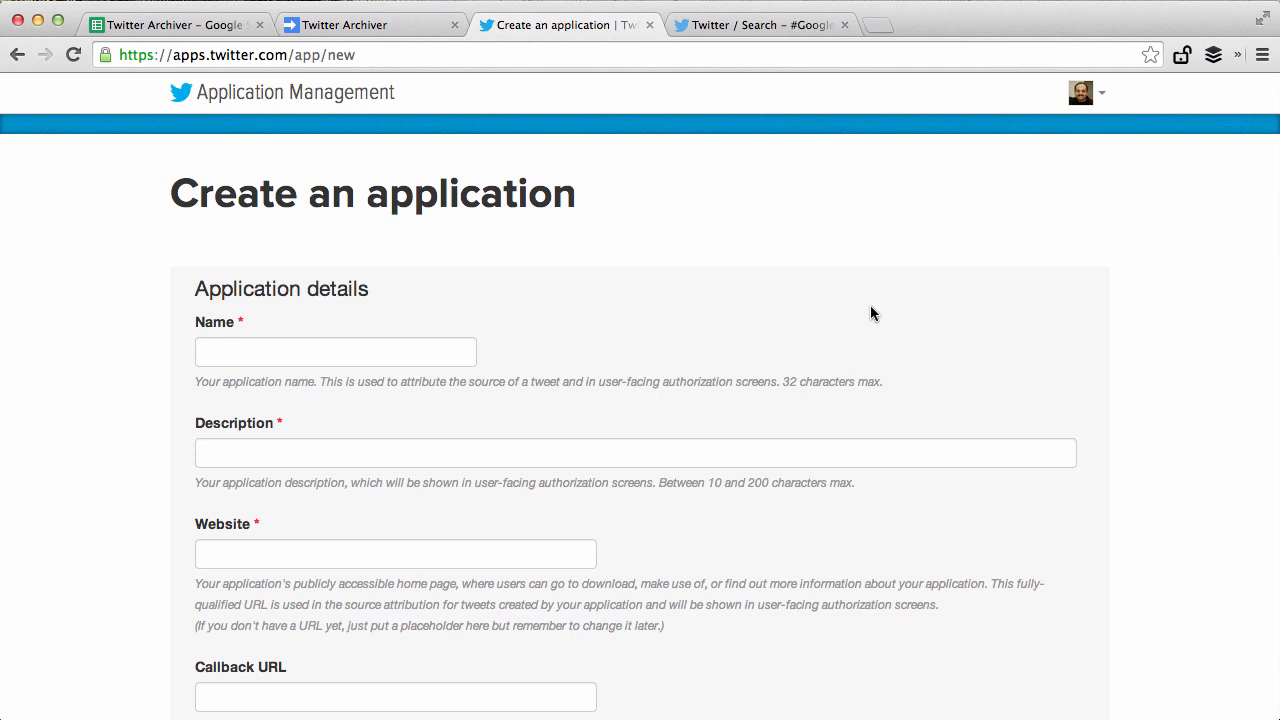
pyautogui.click(335, 351)
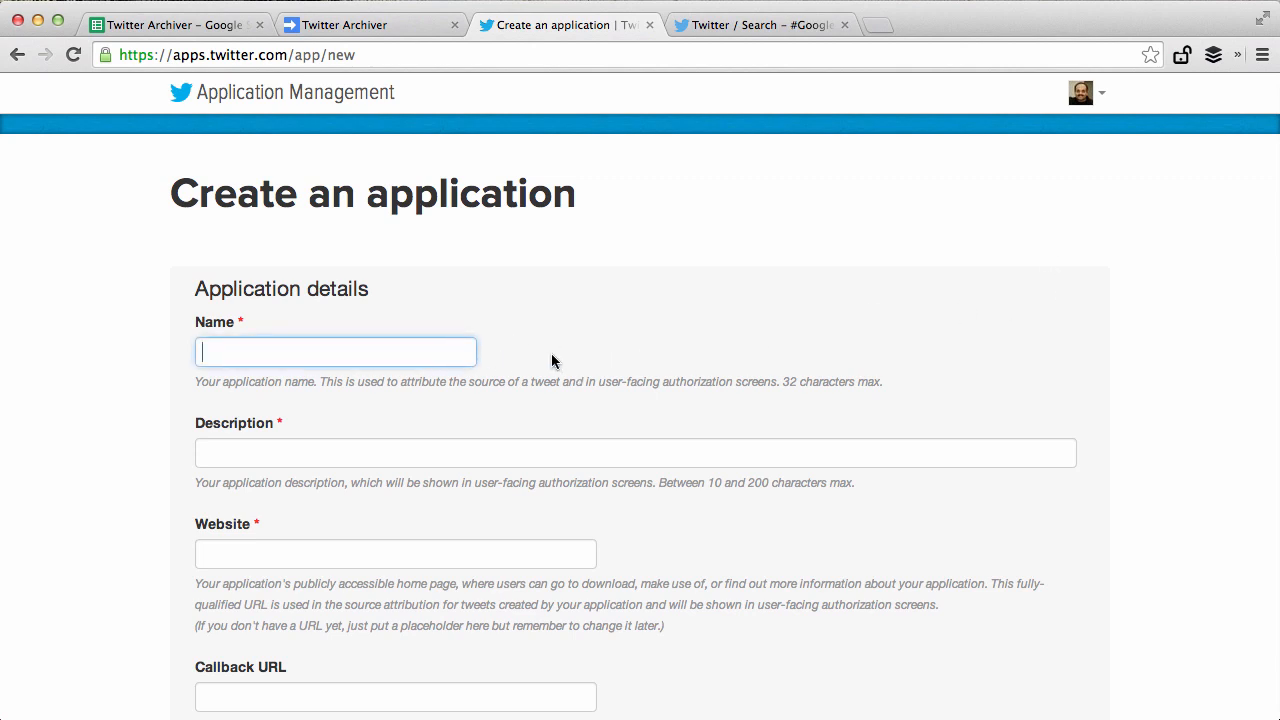
pyautogui.moveTo(741, 349)
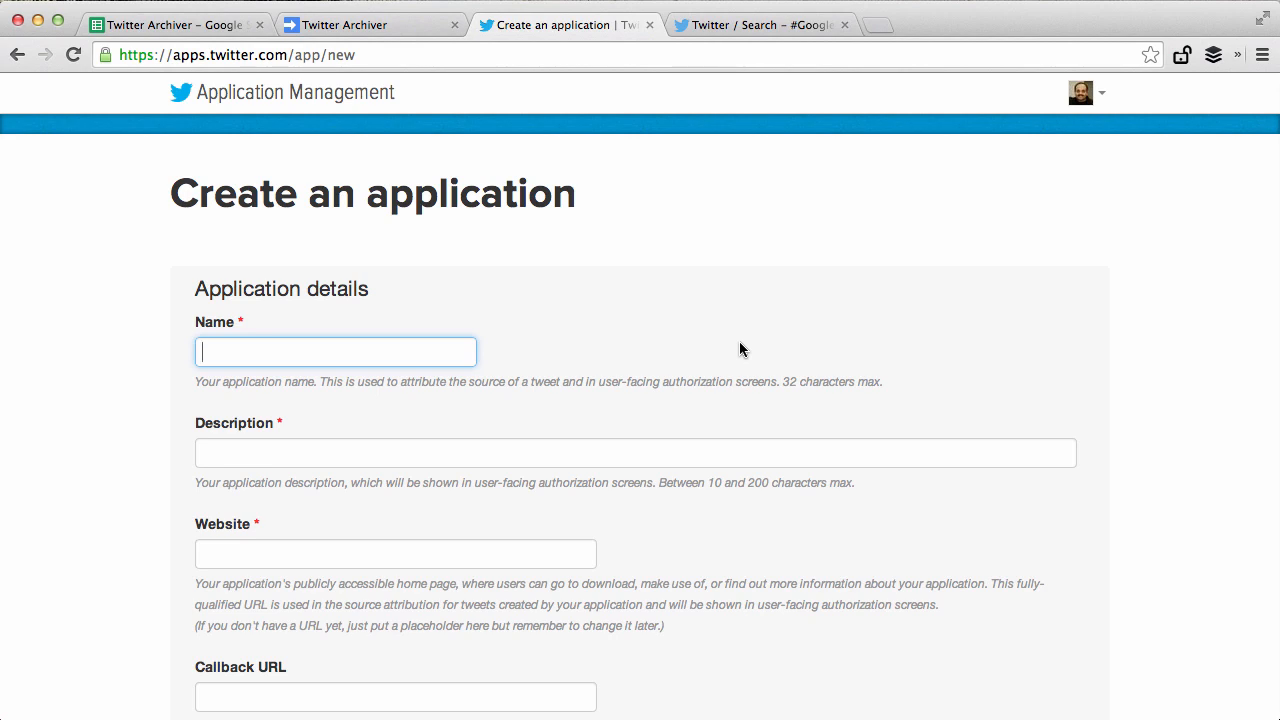
pyautogui.write('Archiver')
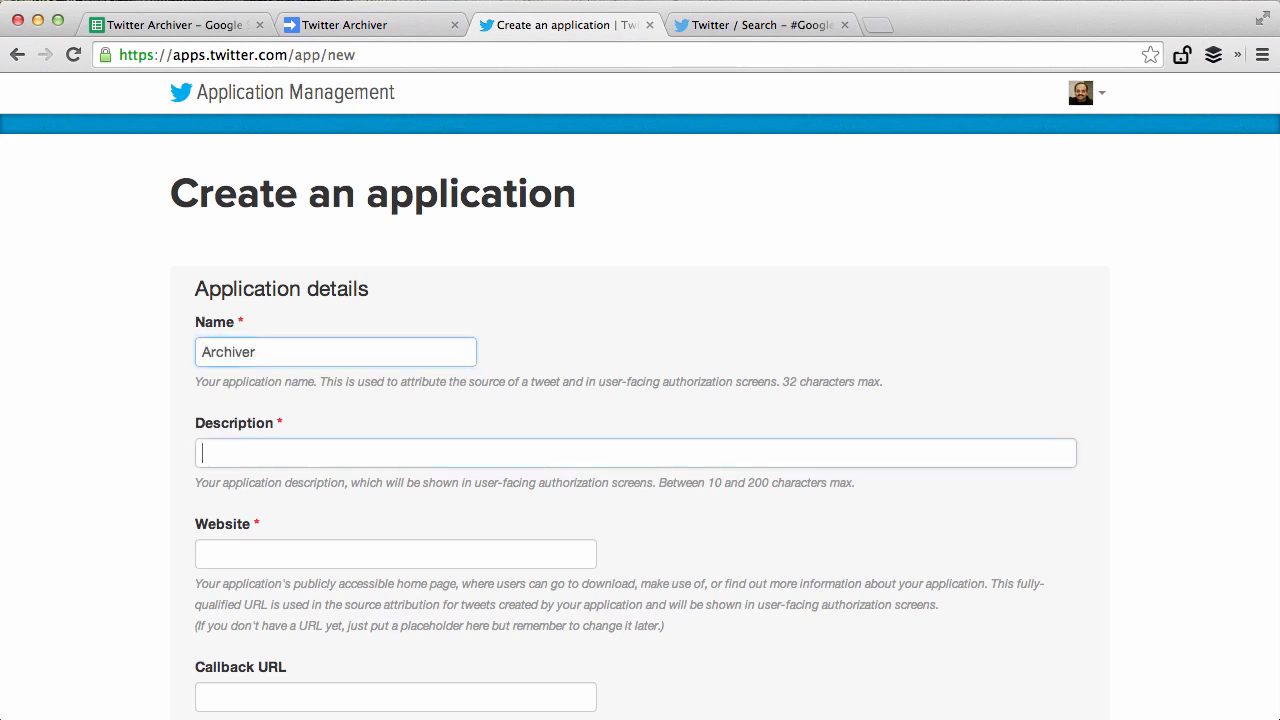
pyautogui.write('Save conversations')
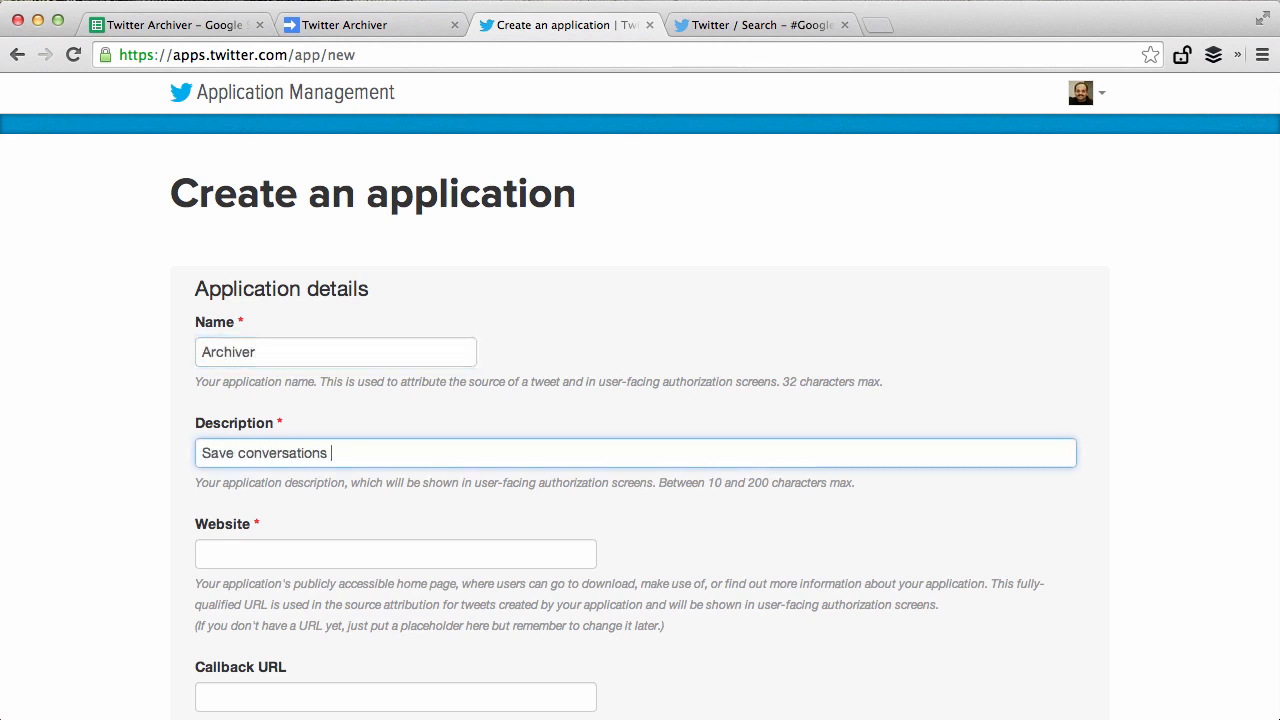
pyautogui.write('http://')
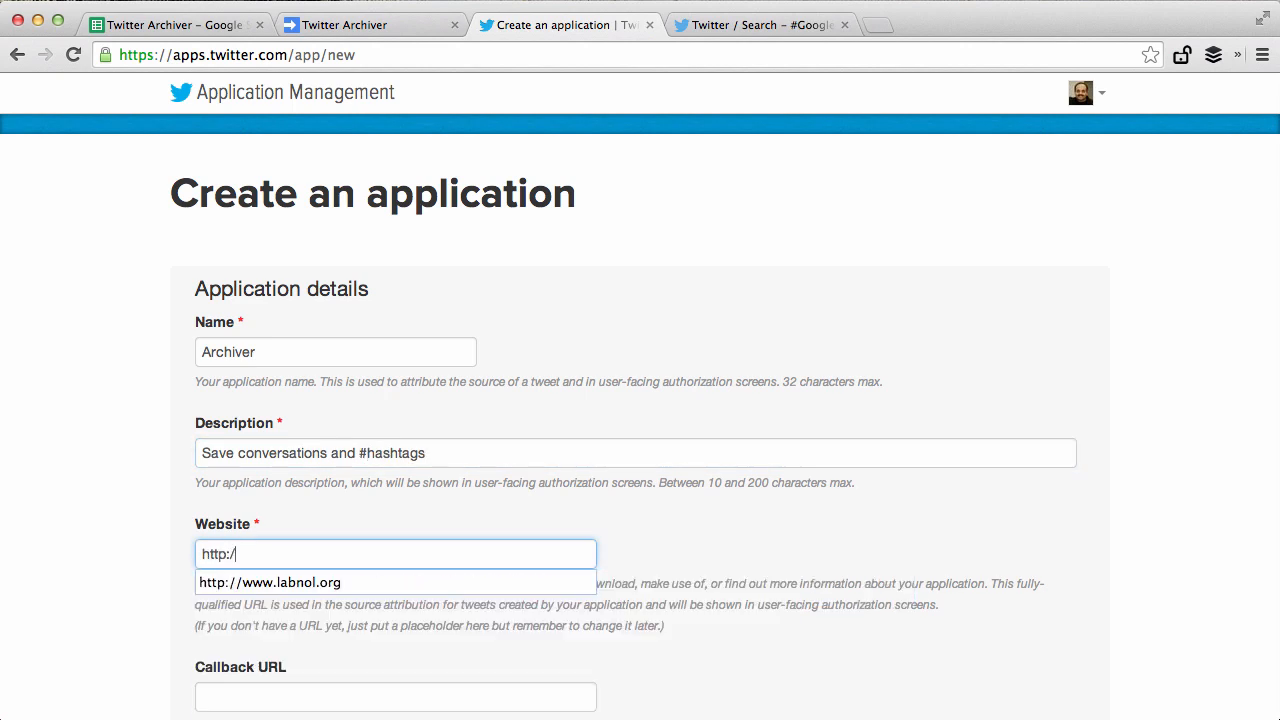
pyautogui.click(395, 587)
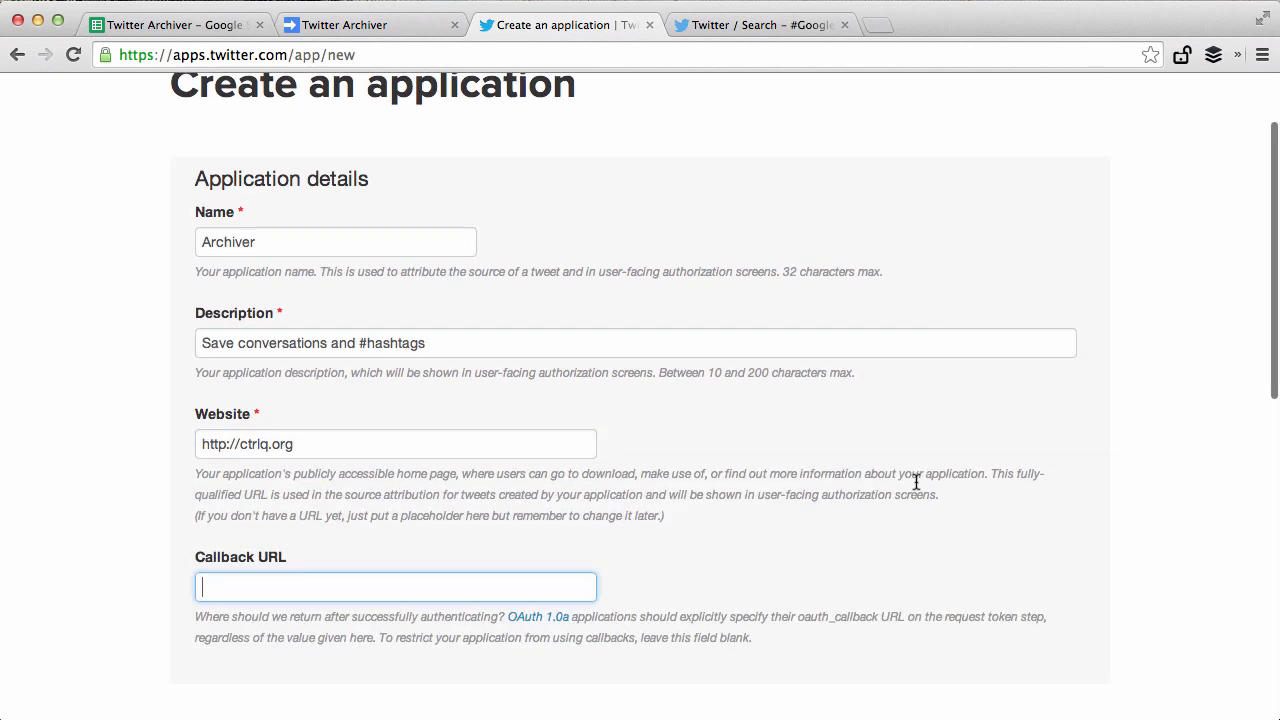
pyautogui.write('https://spreadsheets.google.com/macros')
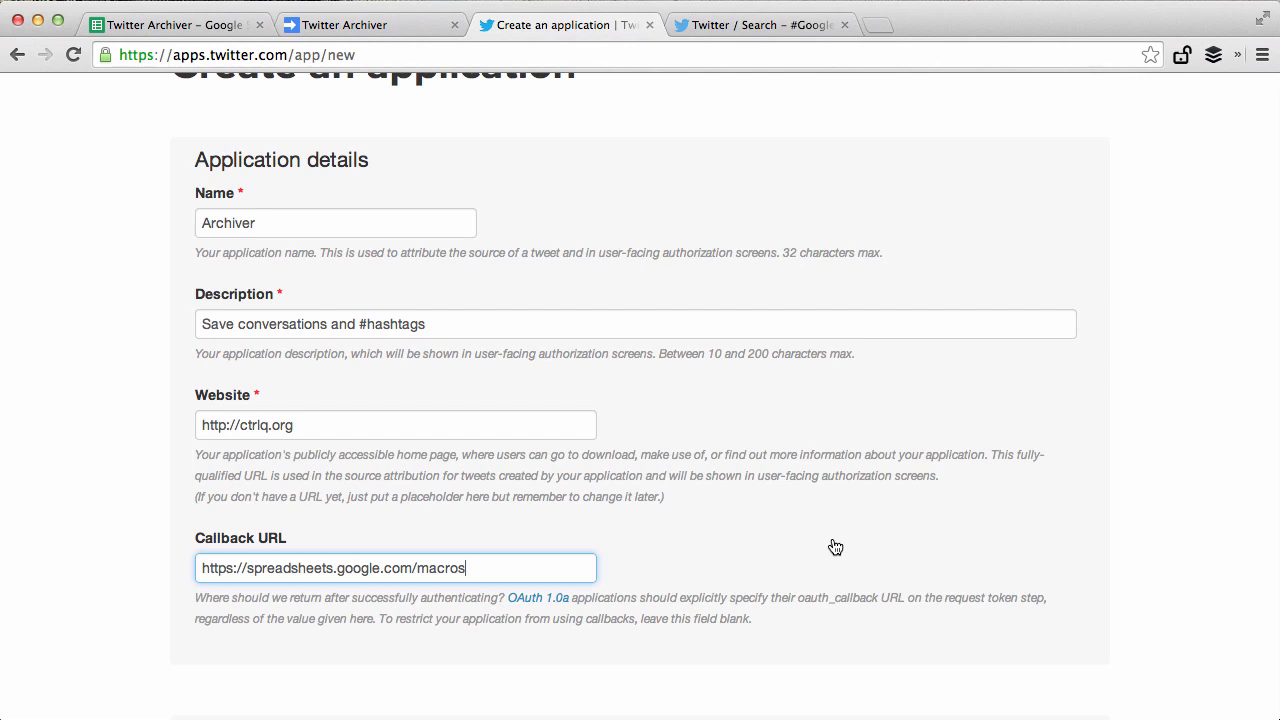
pyautogui.moveTo(857, 550)
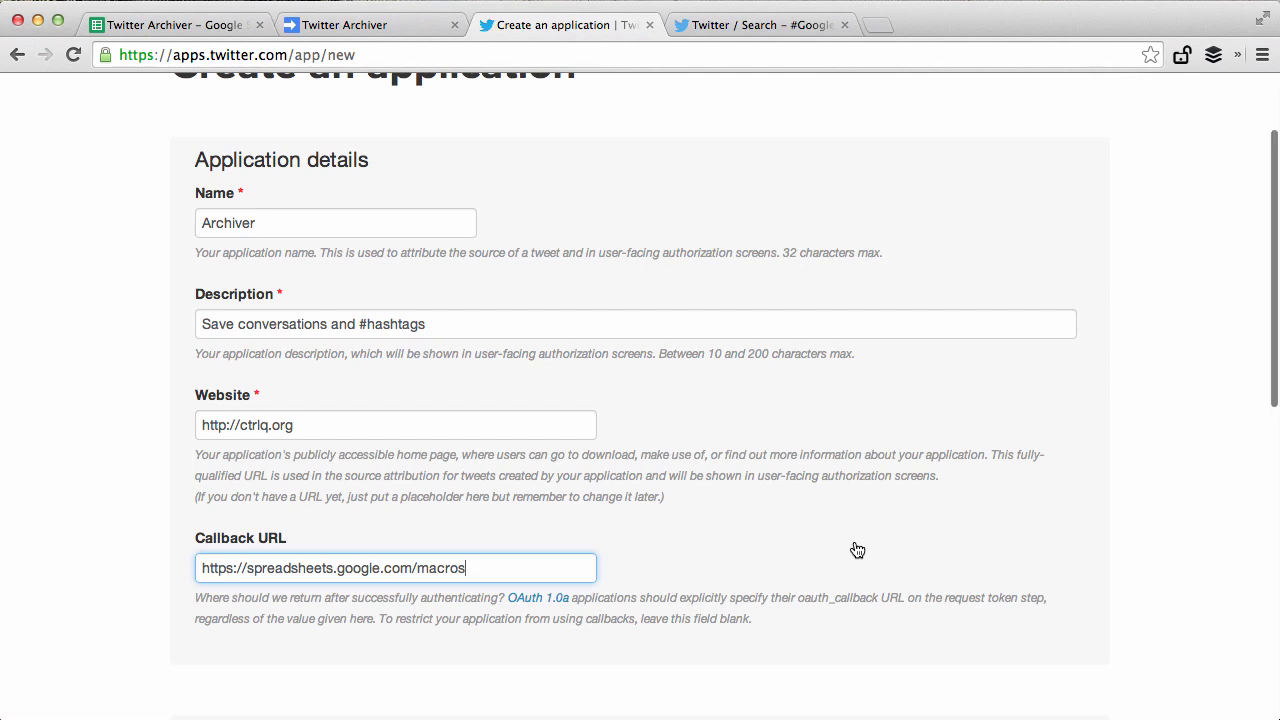
# Agree to the developer rules and create the labnol Archiver application
pyautogui.scroll(-3)
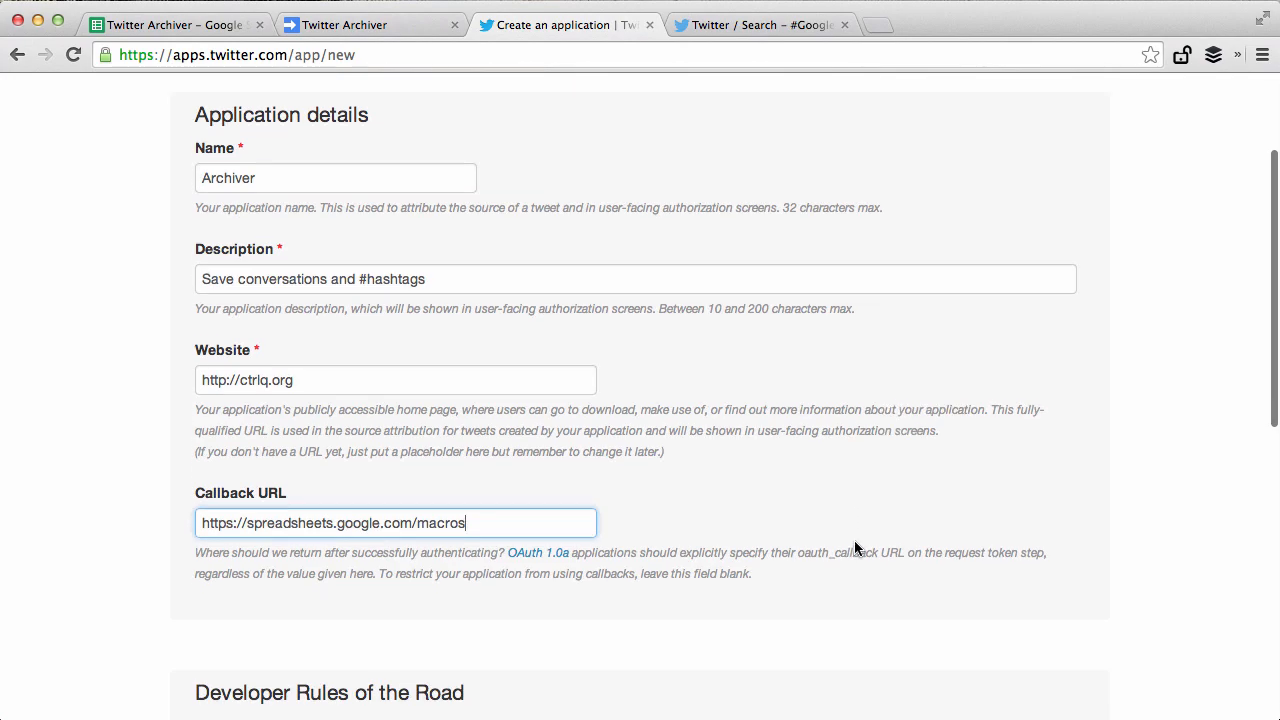
pyautogui.scroll(-3)
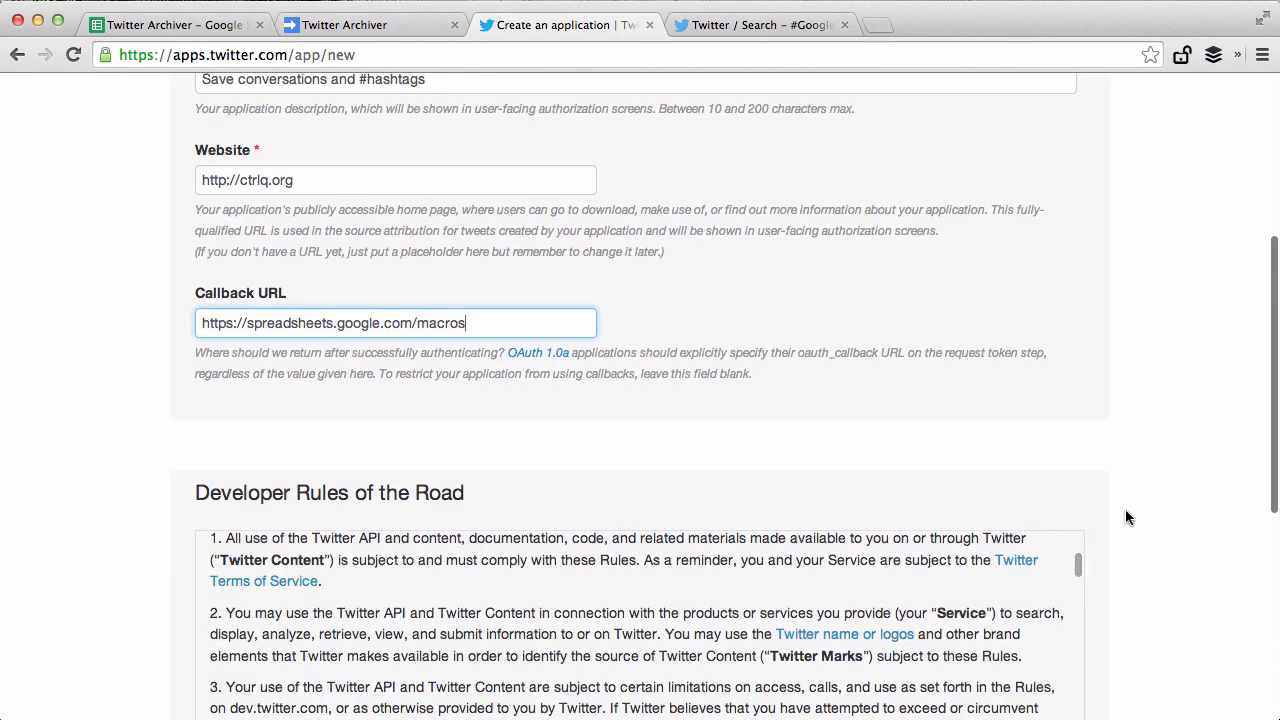
pyautogui.scroll(-3)
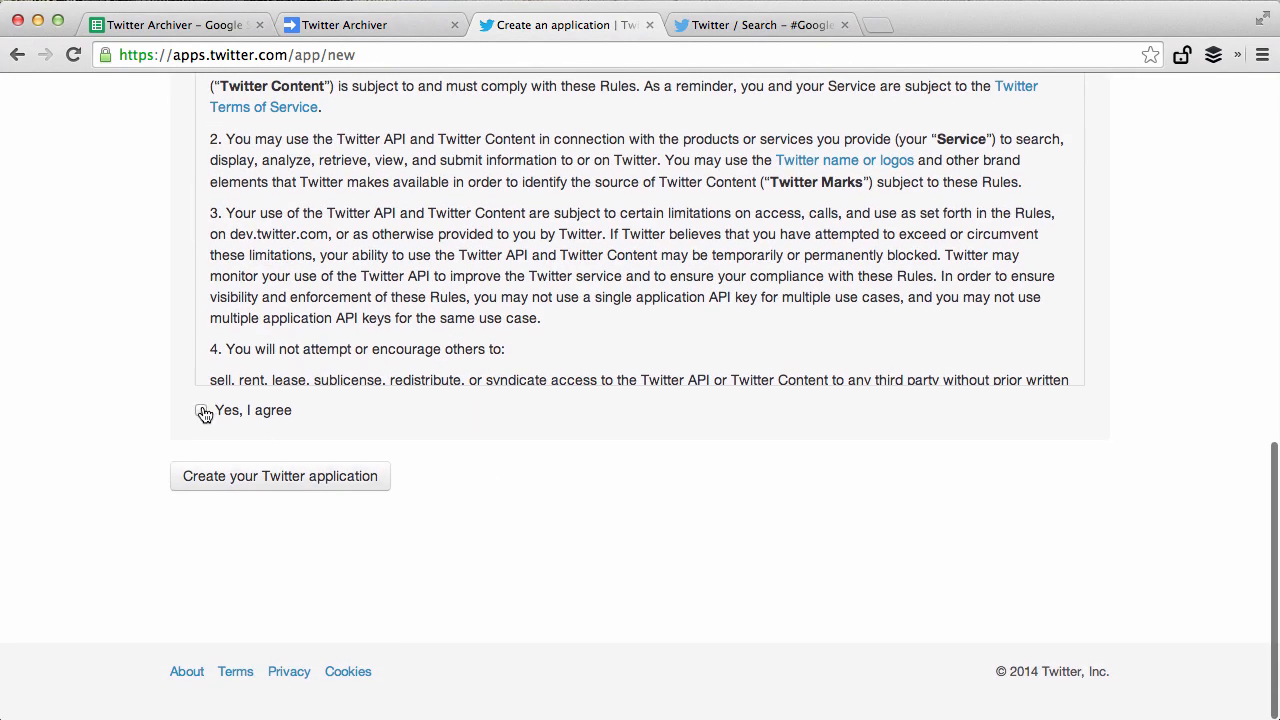
pyautogui.click(201, 409)
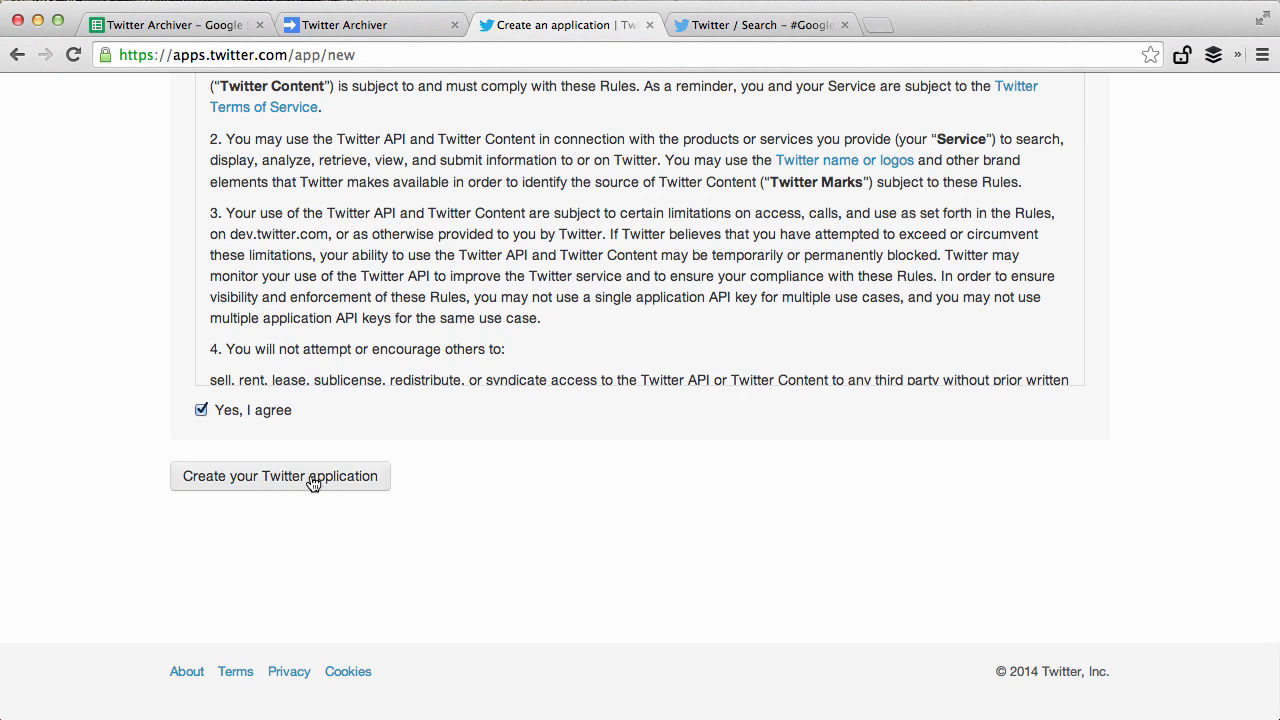
pyautogui.click(280, 475)
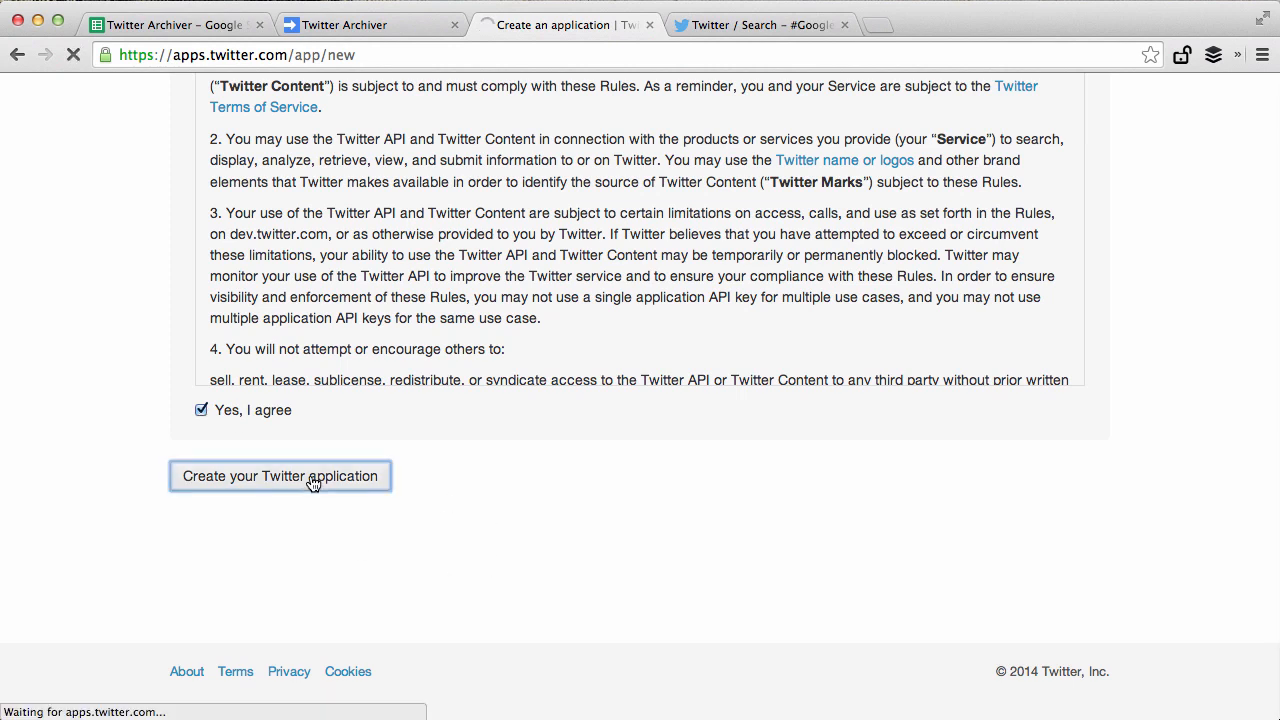
pyautogui.click(281, 475)
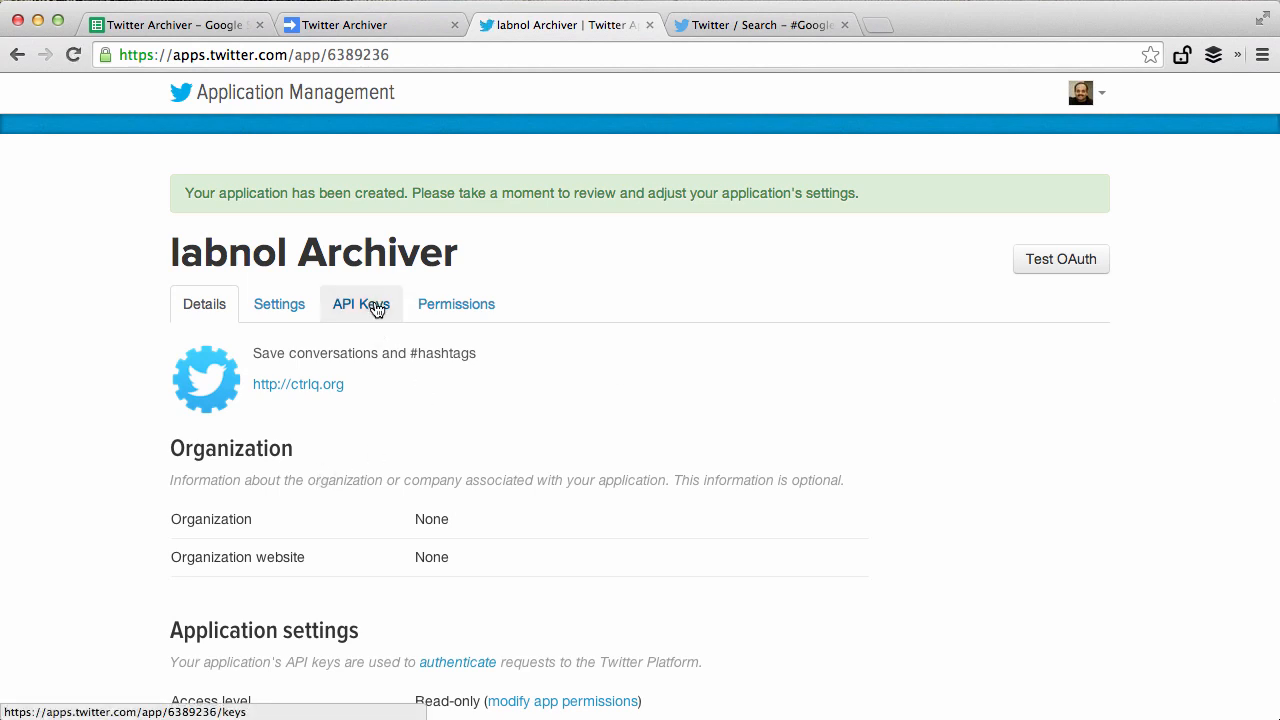
pyautogui.click(360, 304)
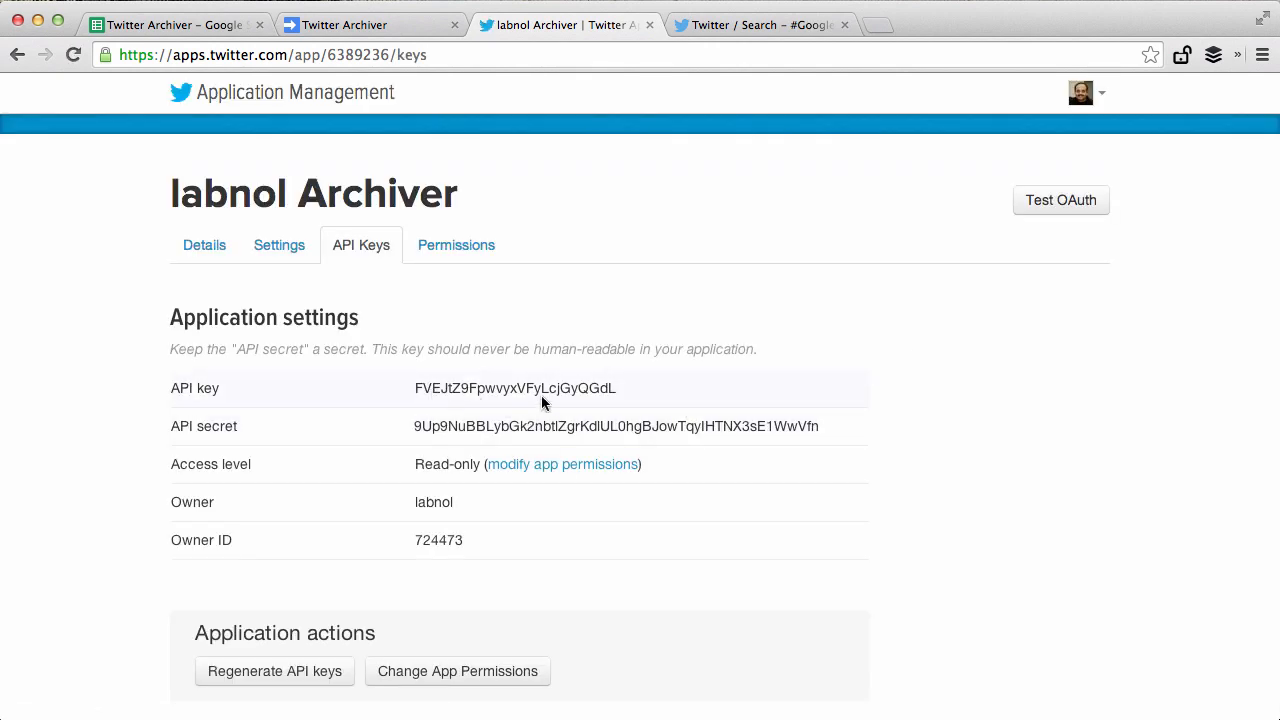
pyautogui.doubleClick(514, 388)
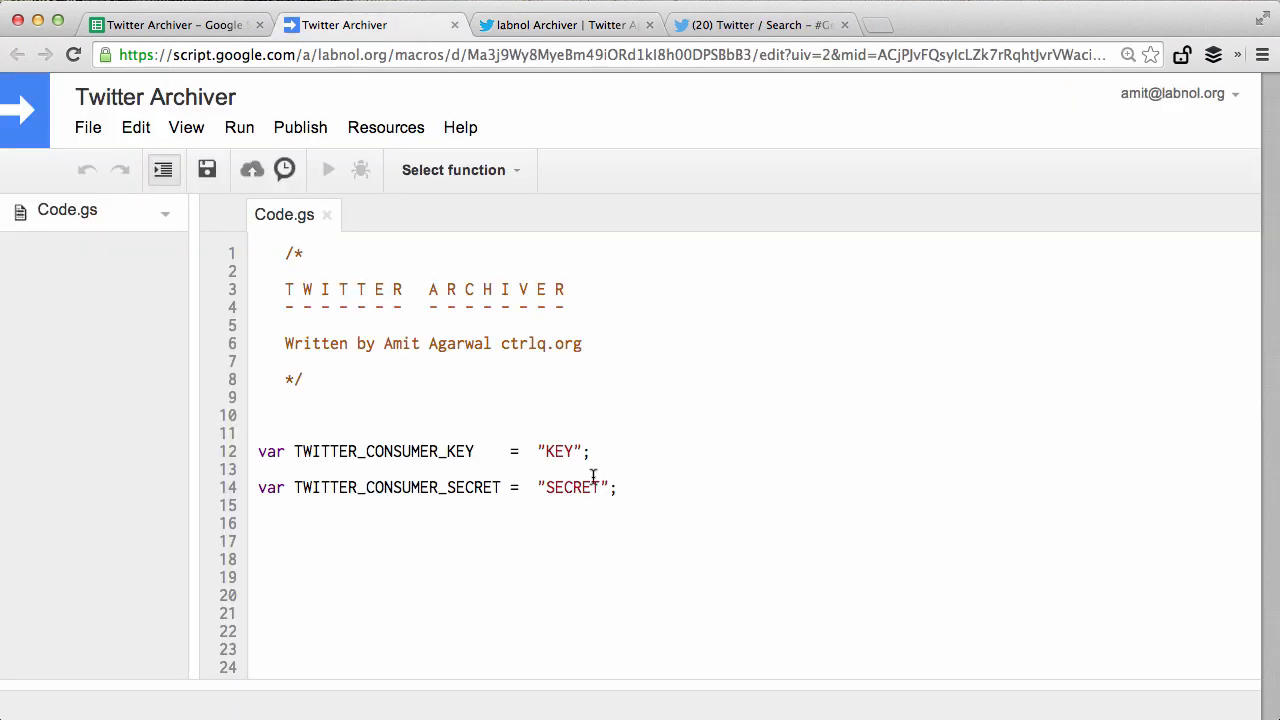
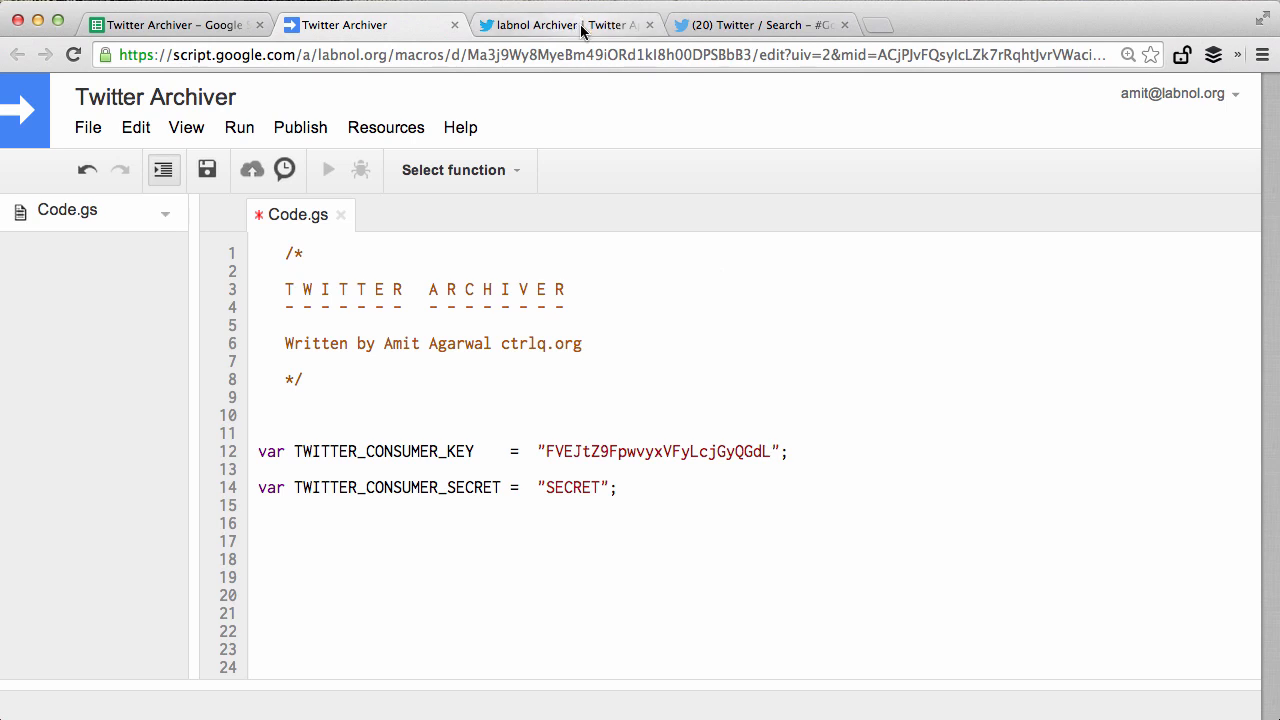
# Paste the API secret into TWITTER_CONSUMER_SECRET and close both Twitter pages
pyautogui.click(565, 24)
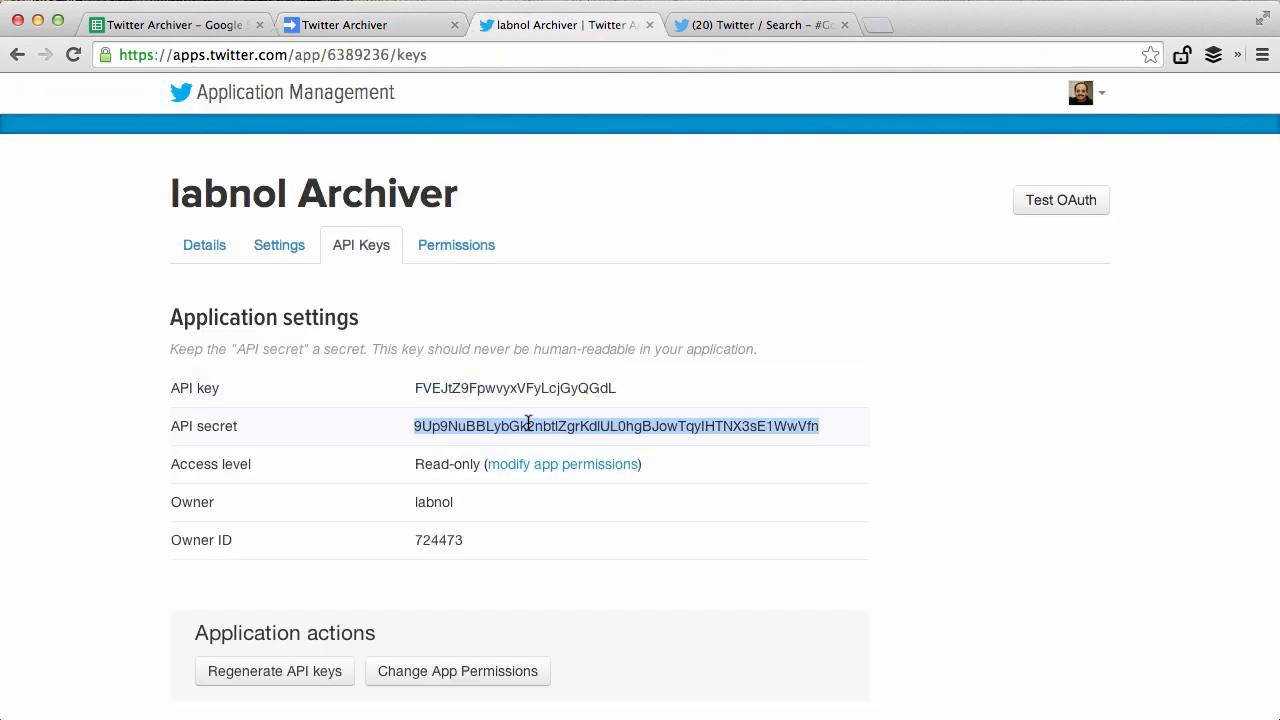
pyautogui.click(370, 24)
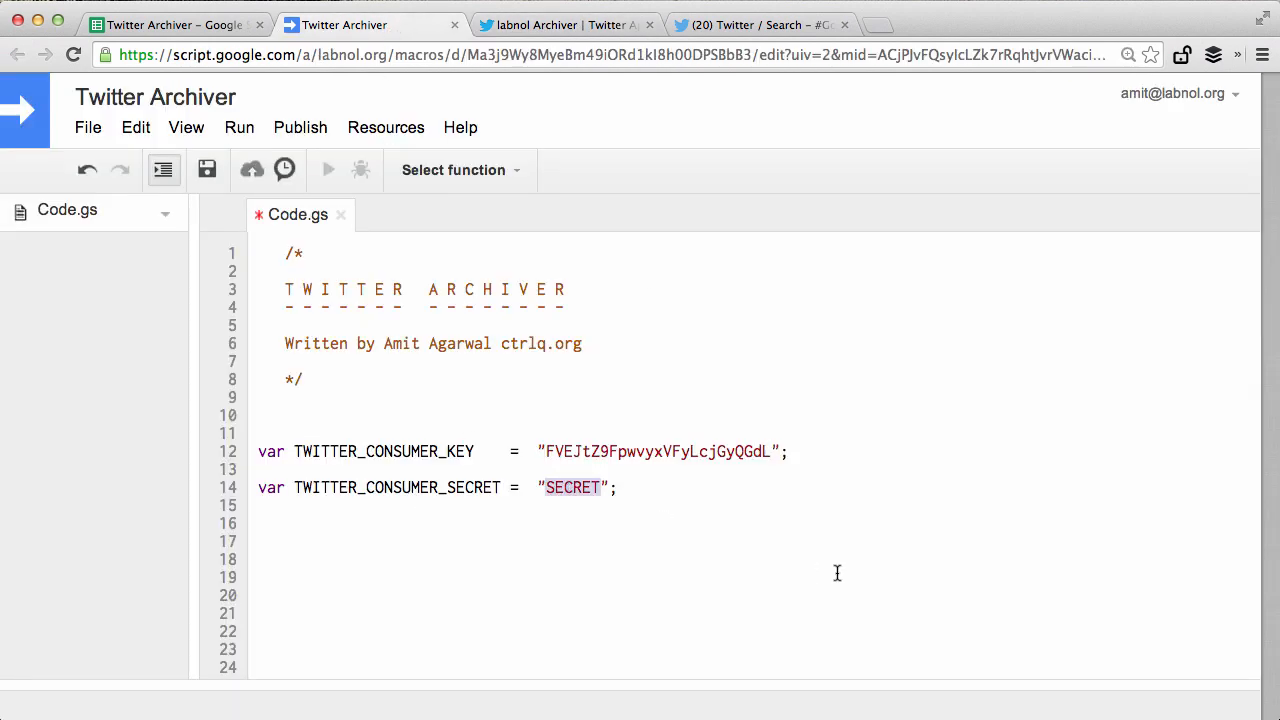
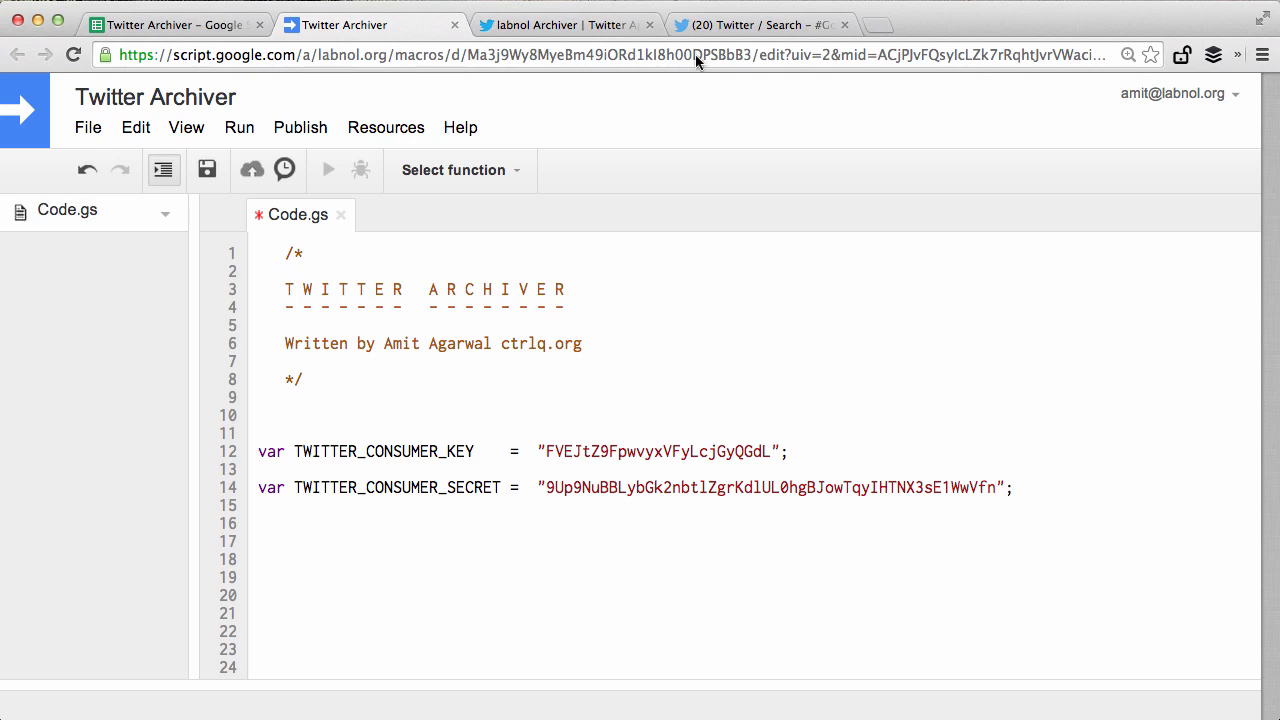
pyautogui.click(565, 24)
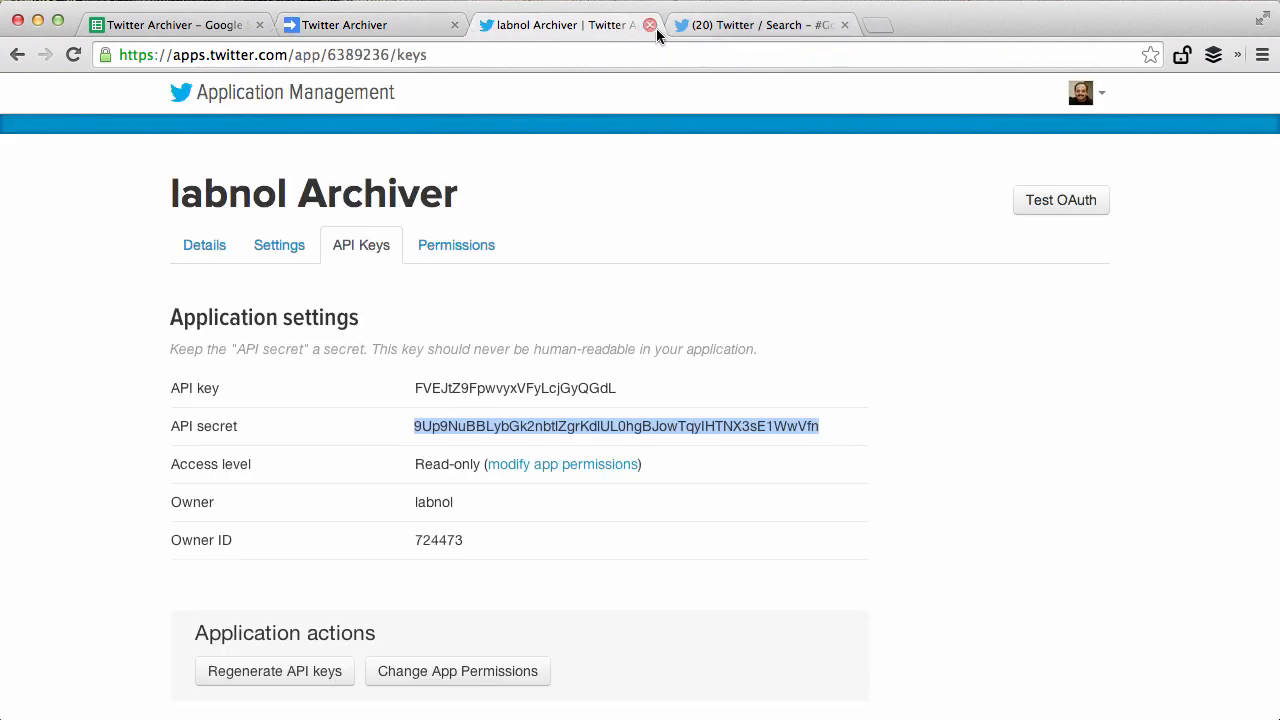
pyautogui.click(650, 24)
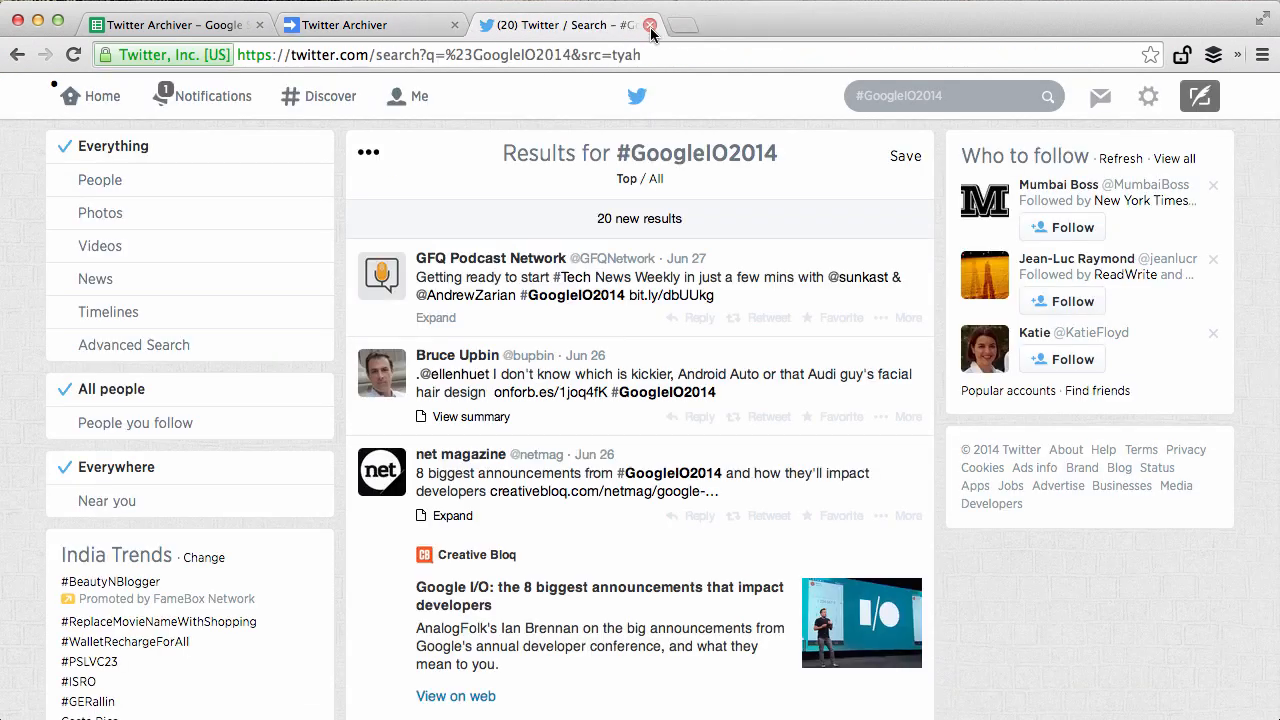
pyautogui.click(650, 25)
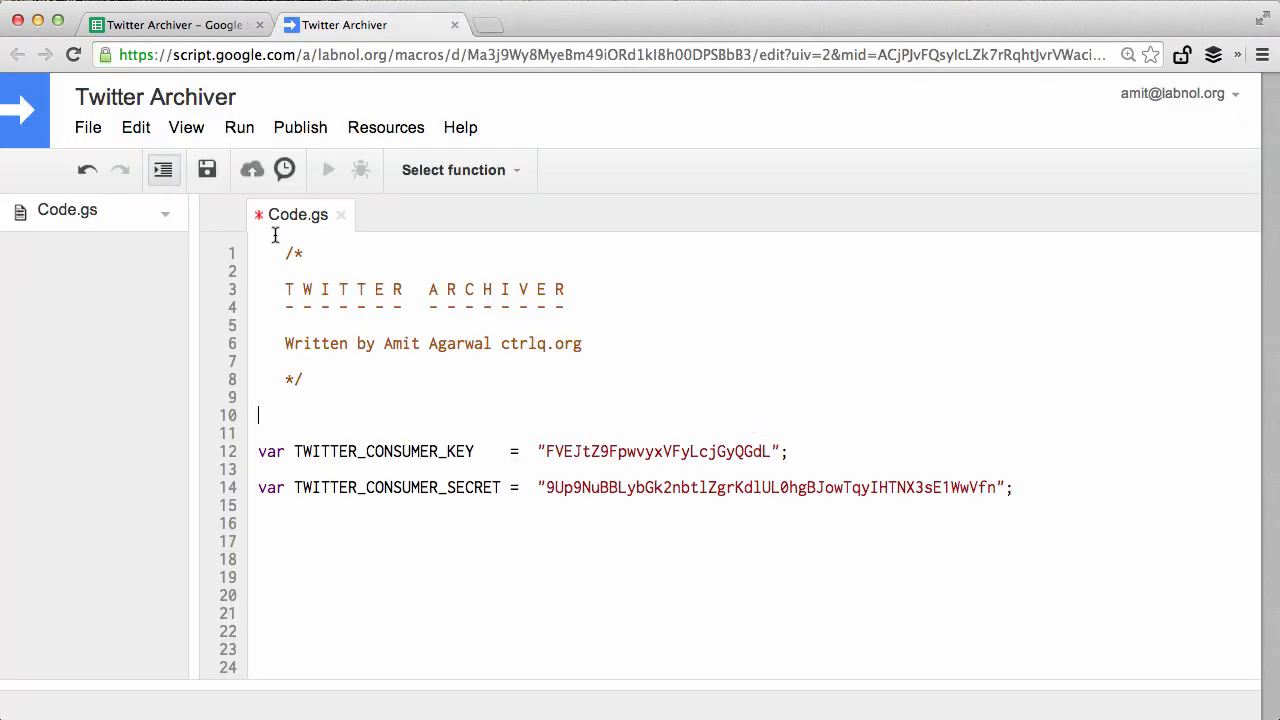
# Run the Initialize function and accept Google's permission request for Twitter Archiver
pyautogui.click(239, 127)
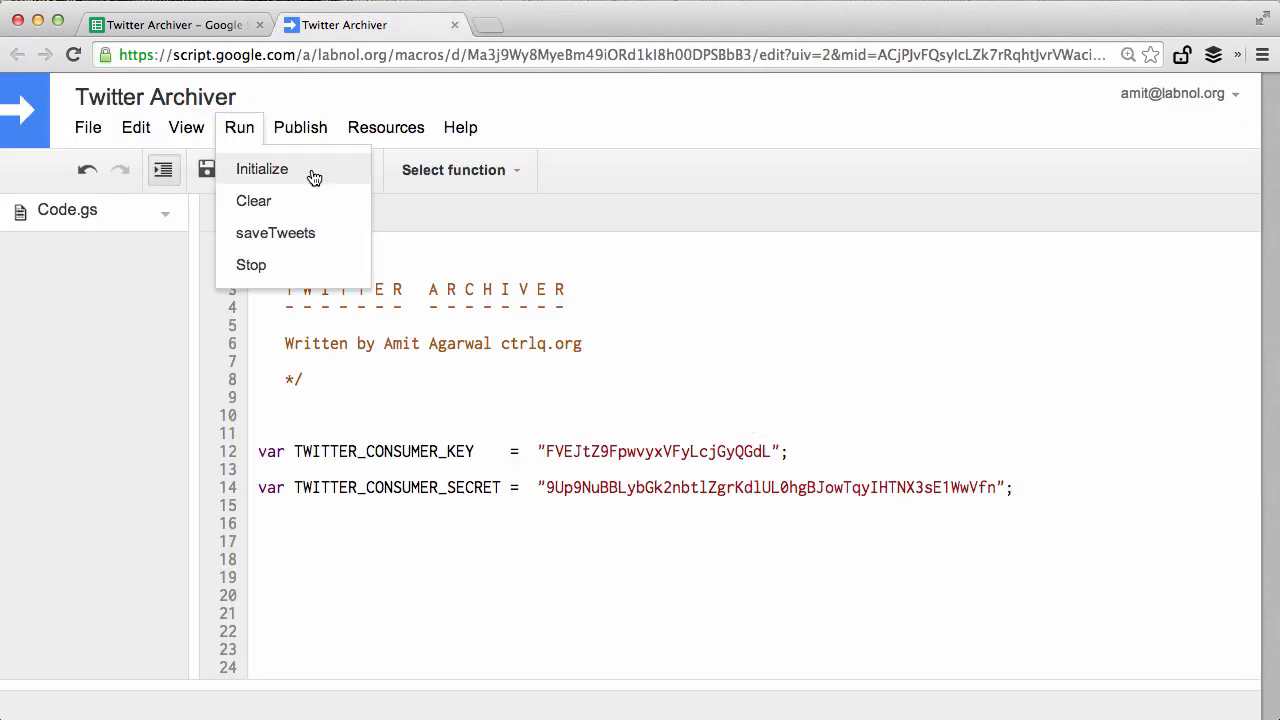
pyautogui.click(262, 169)
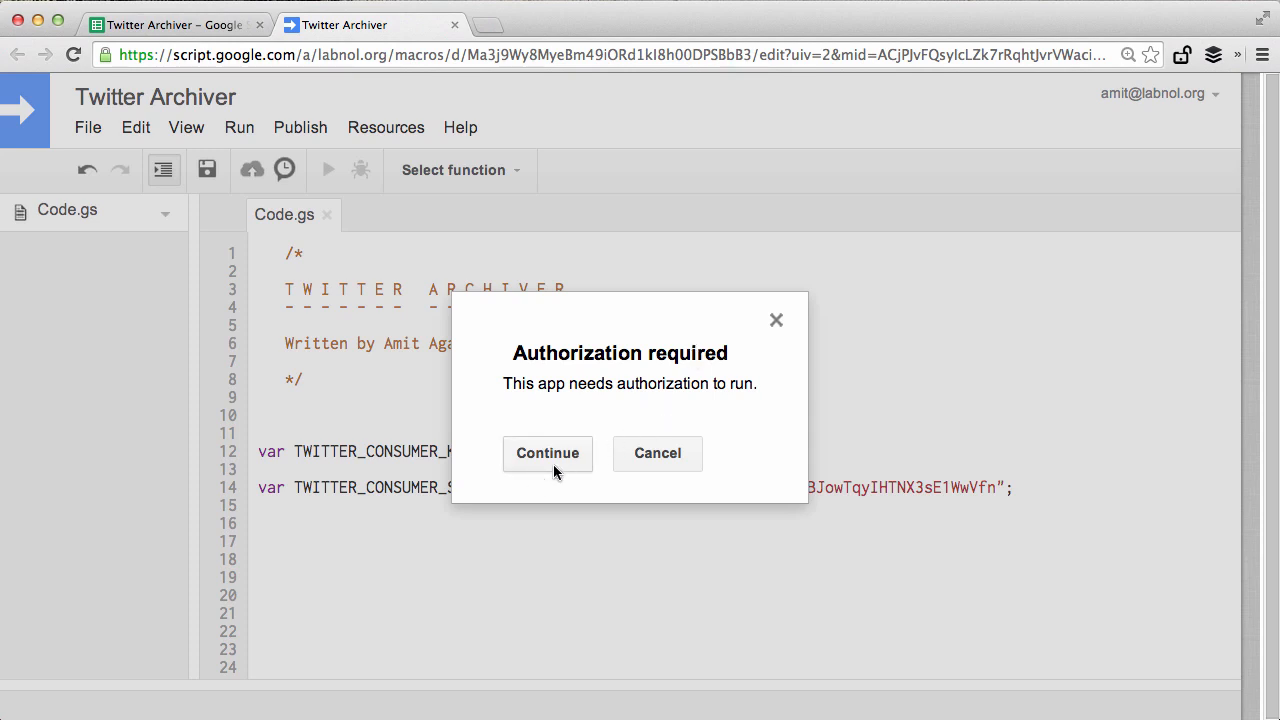
pyautogui.click(547, 453)
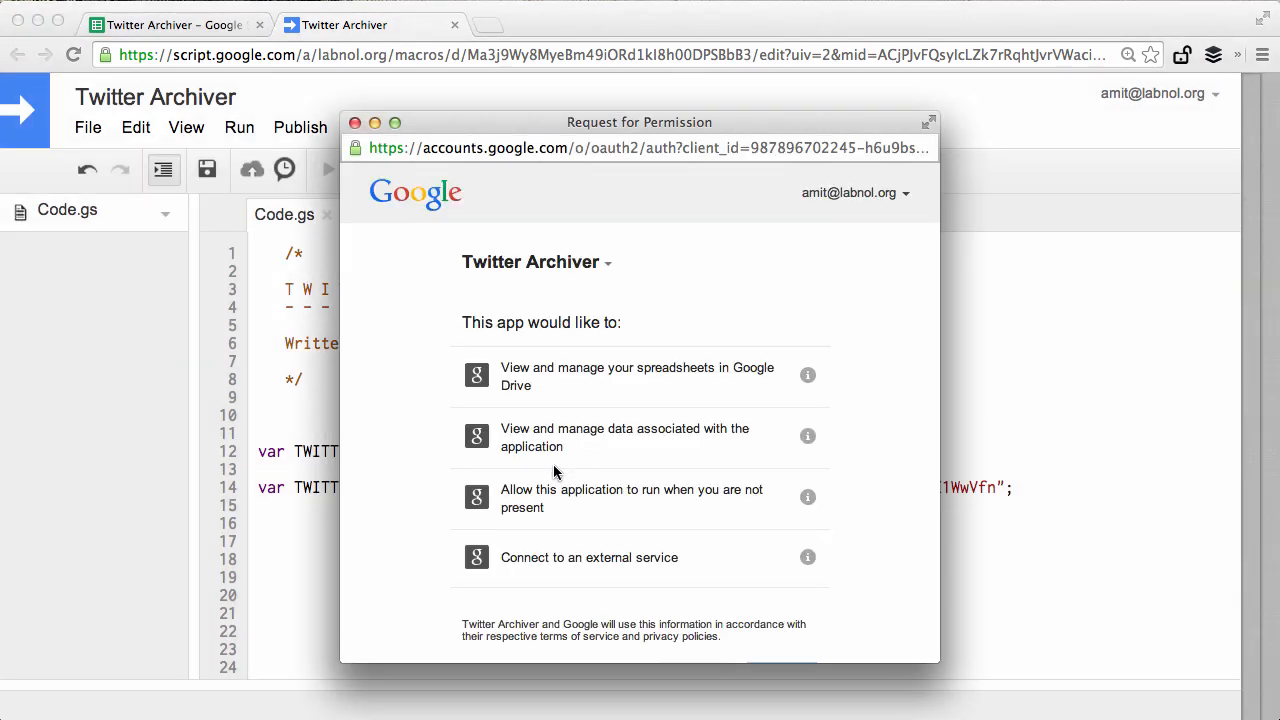
pyautogui.moveTo(900, 573)
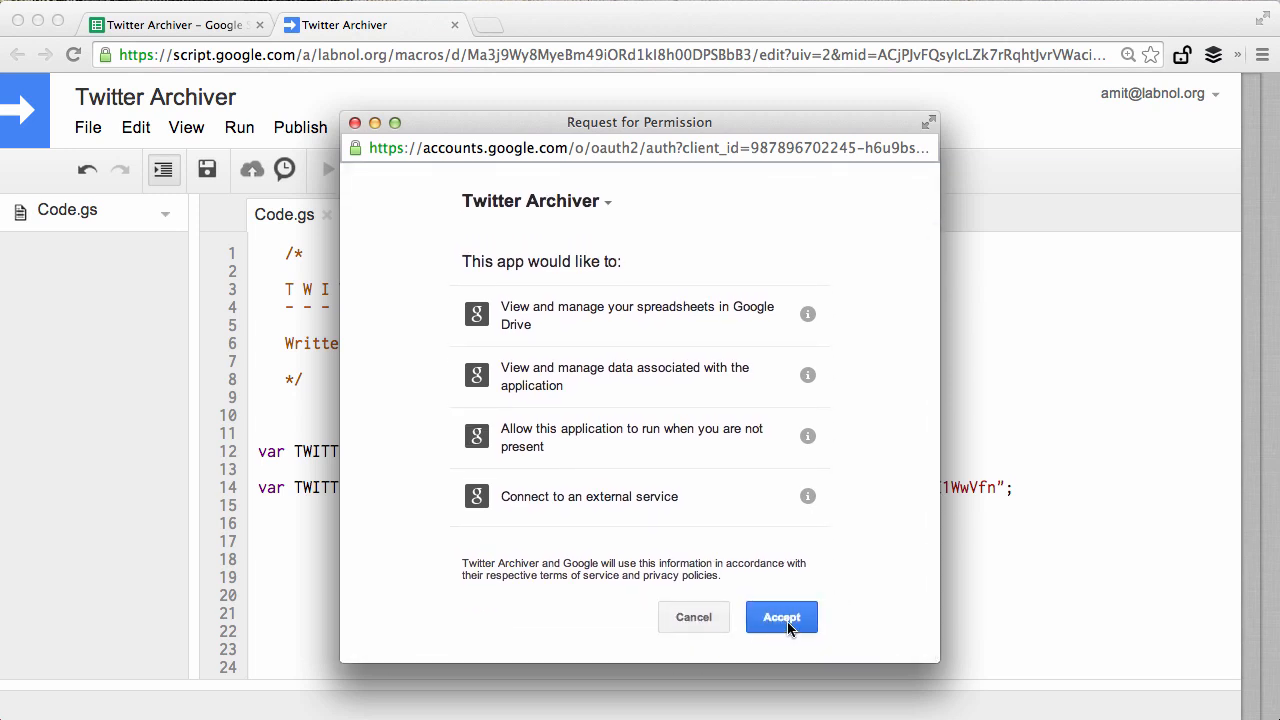
pyautogui.click(781, 617)
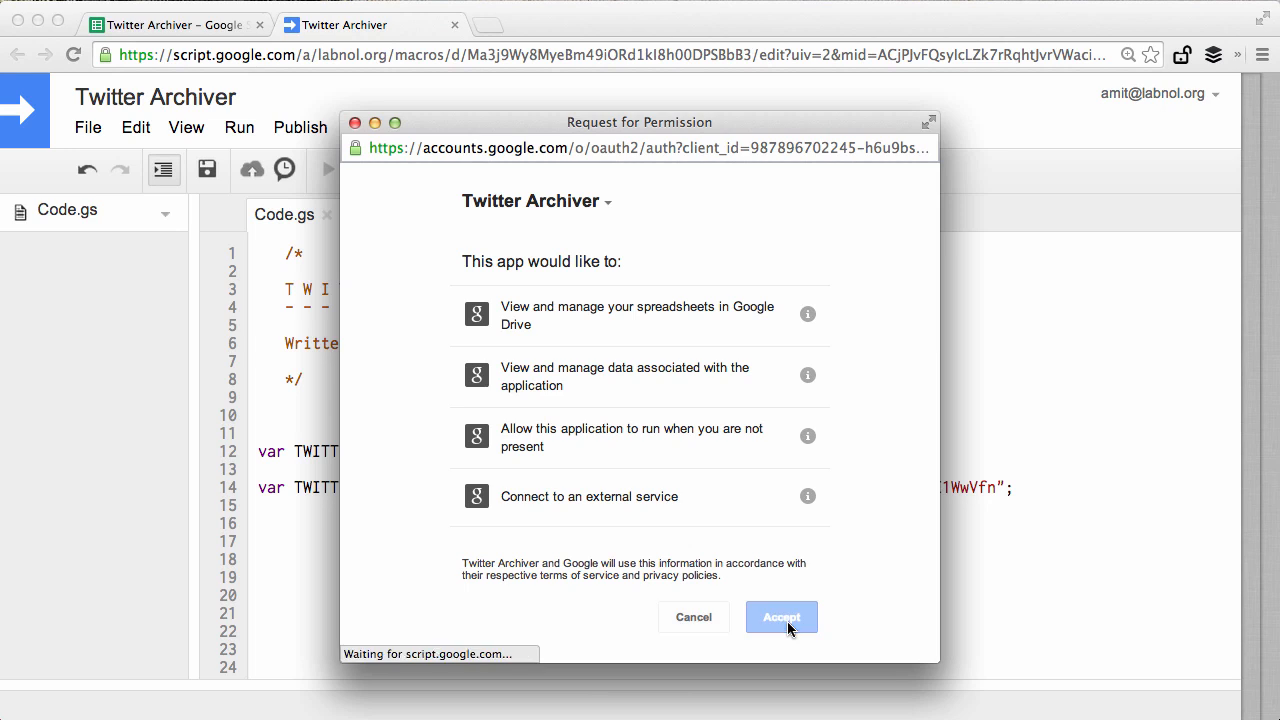
pyautogui.click(781, 617)
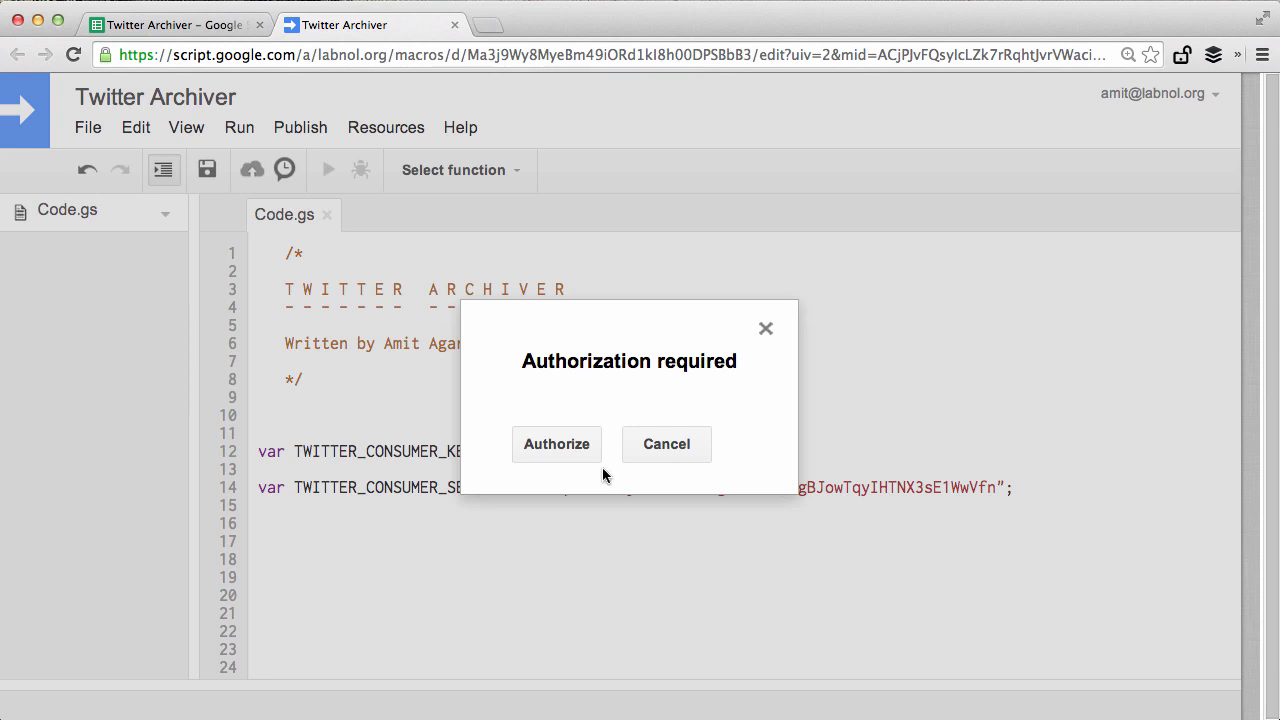
# Authorize the labnol Archiver app on Twitter so the script can fetch tweets
pyautogui.click(556, 444)
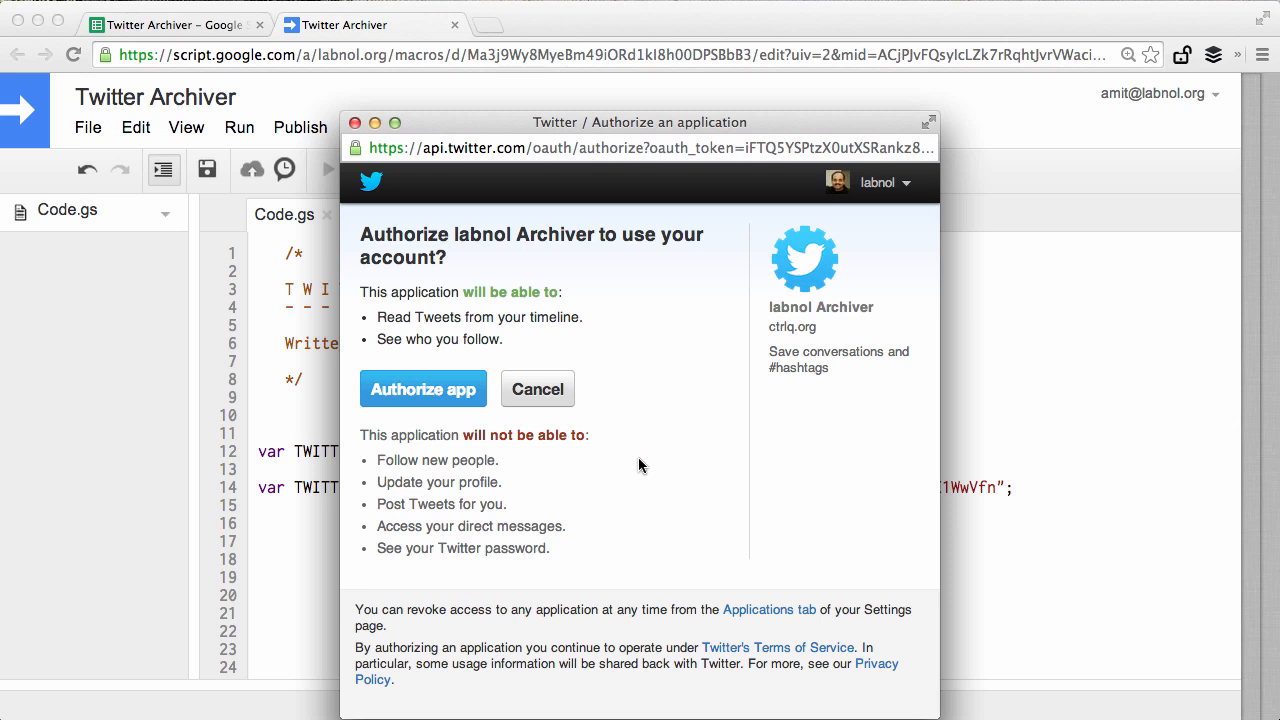
pyautogui.moveTo(423, 389)
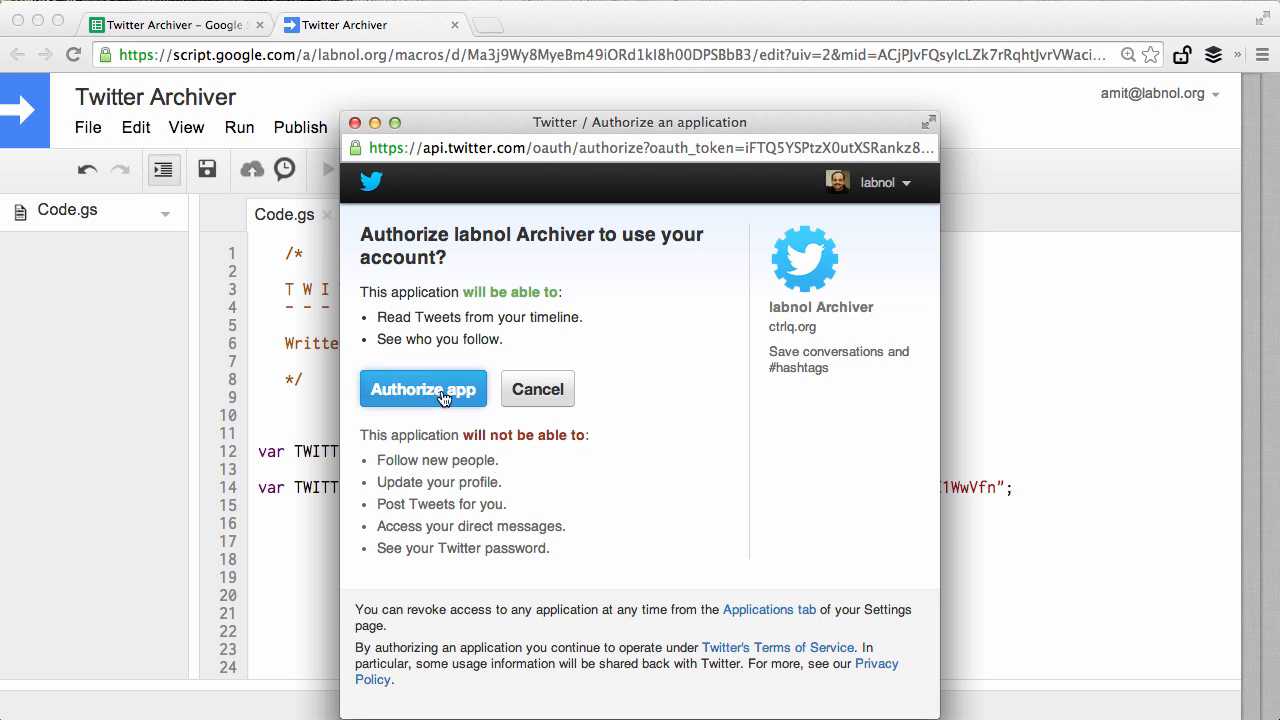
pyautogui.click(423, 389)
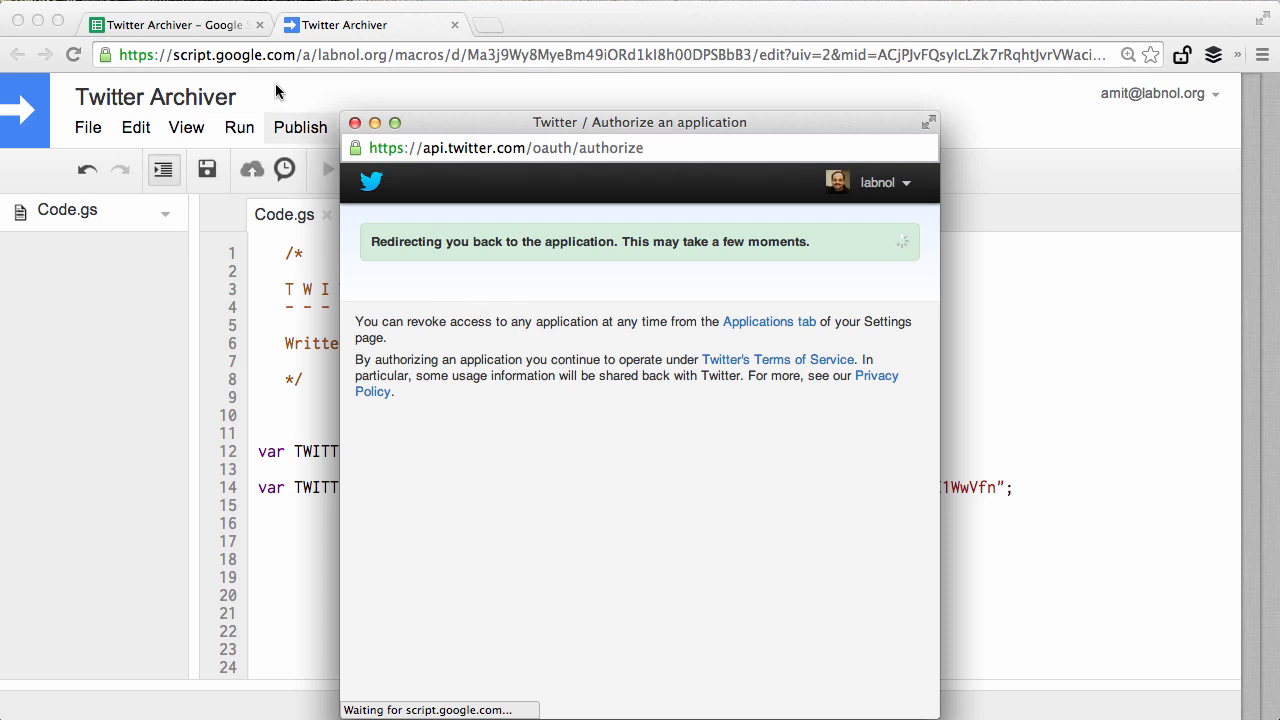
pyautogui.moveTo(175, 25)
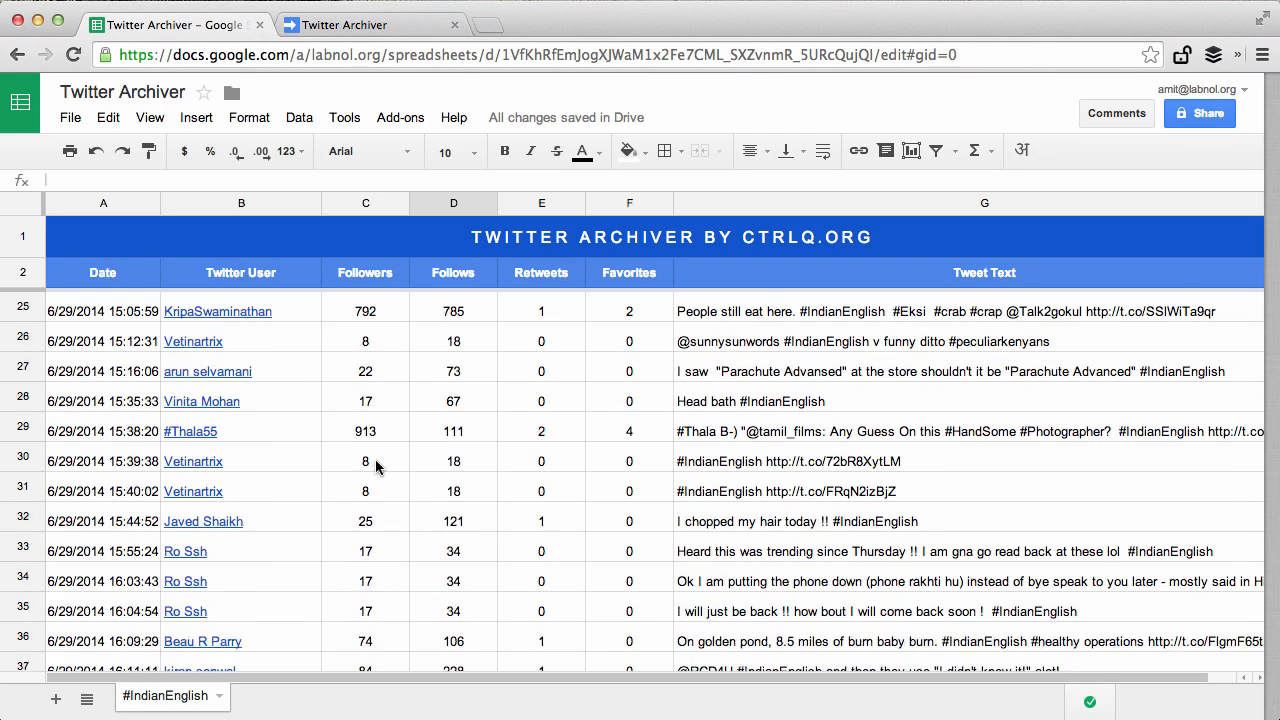
pyautogui.scroll(-3)
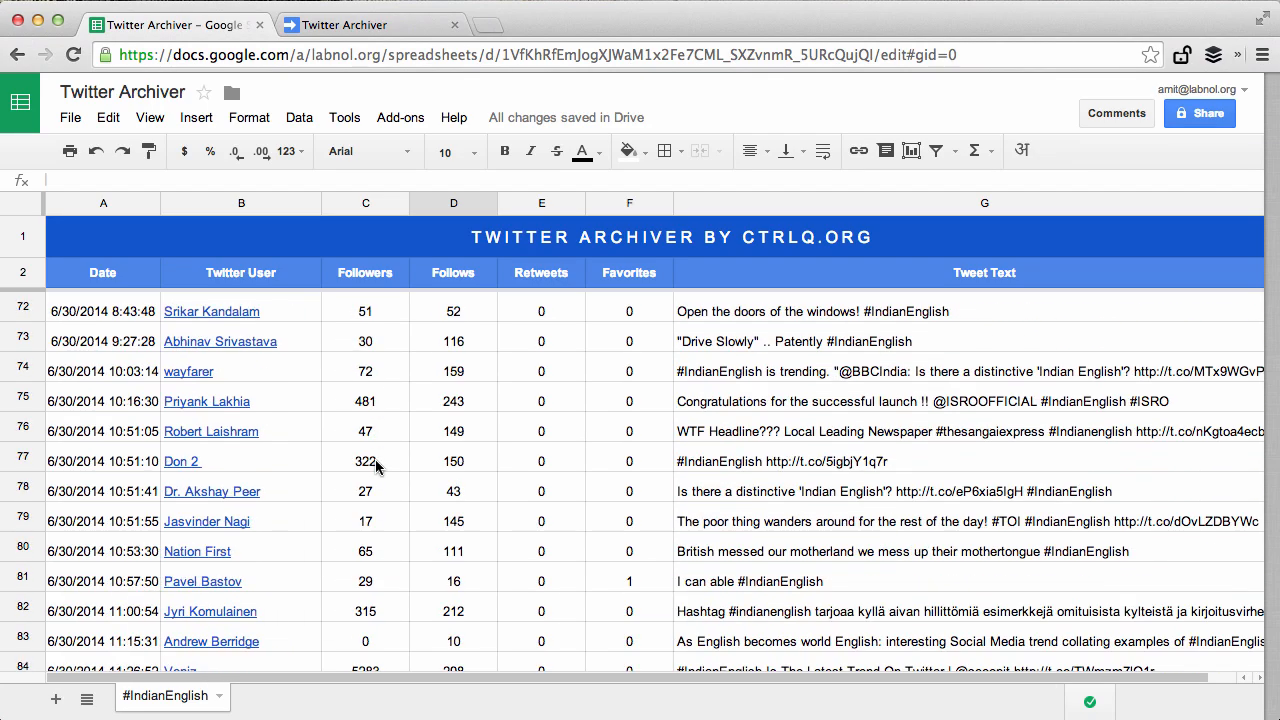
pyautogui.scroll(-3)
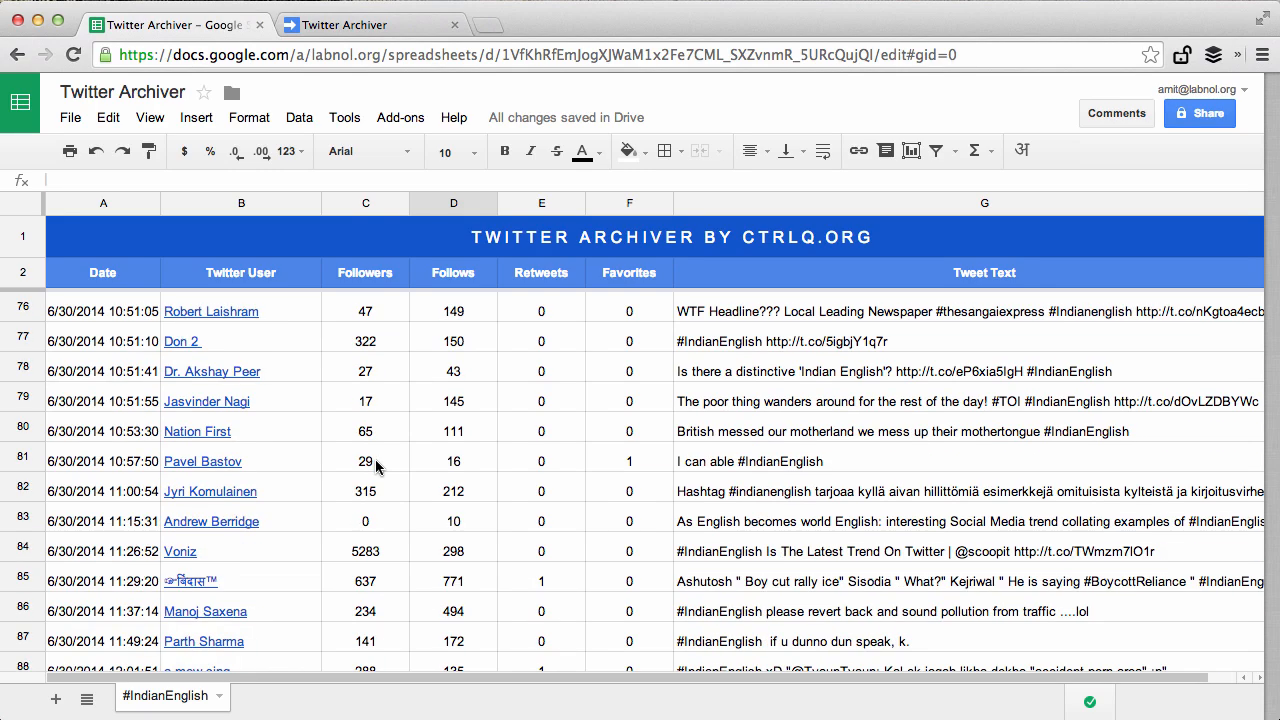
pyautogui.scroll(3)
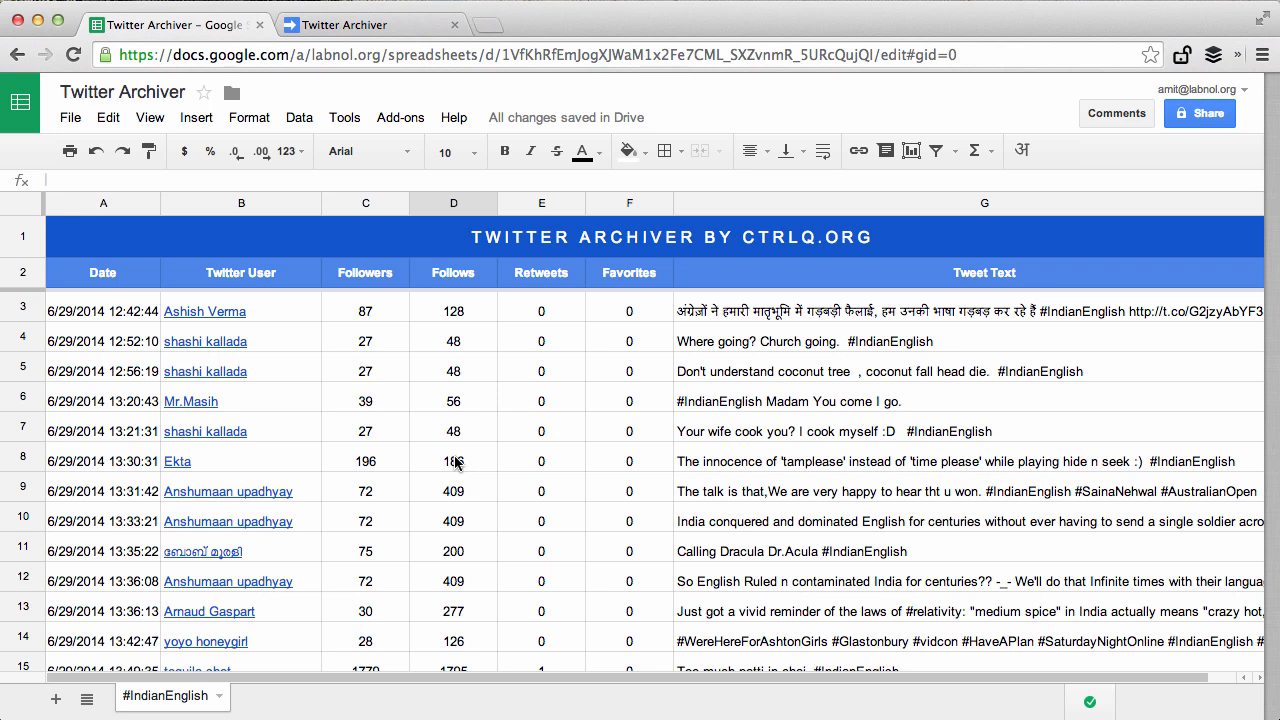
pyautogui.moveTo(605, 497)
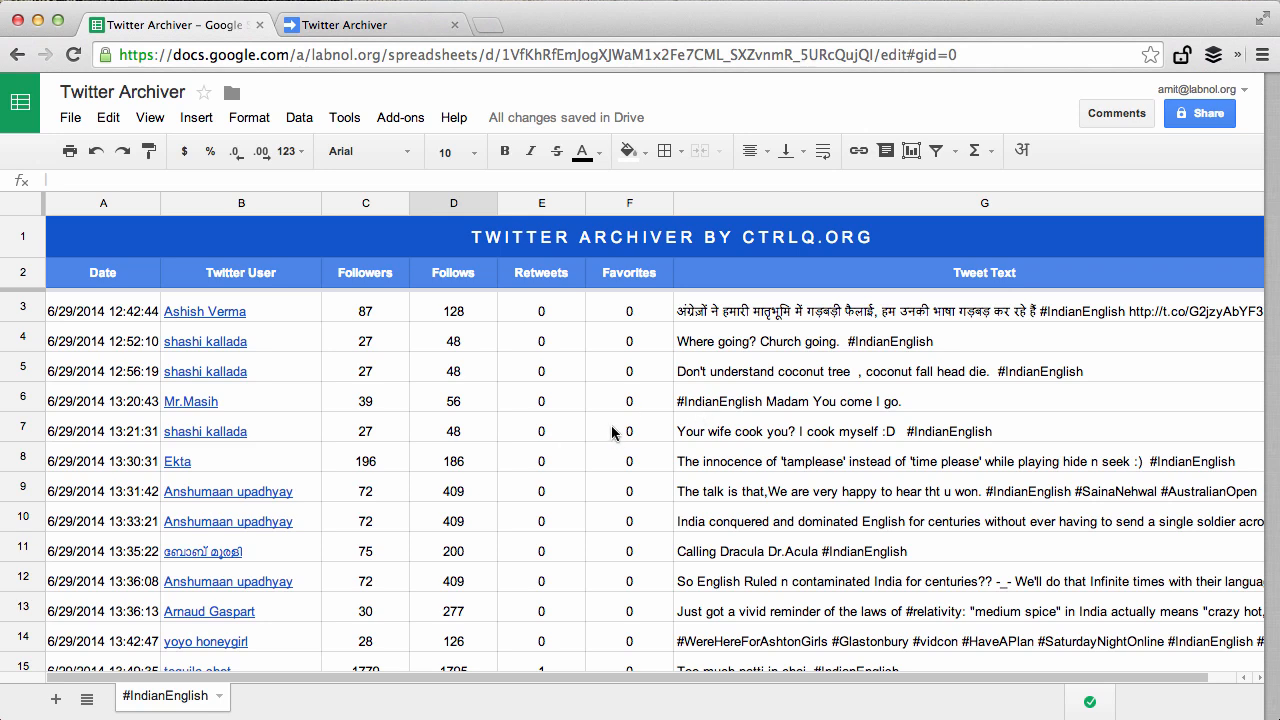
pyautogui.moveTo(172, 437)
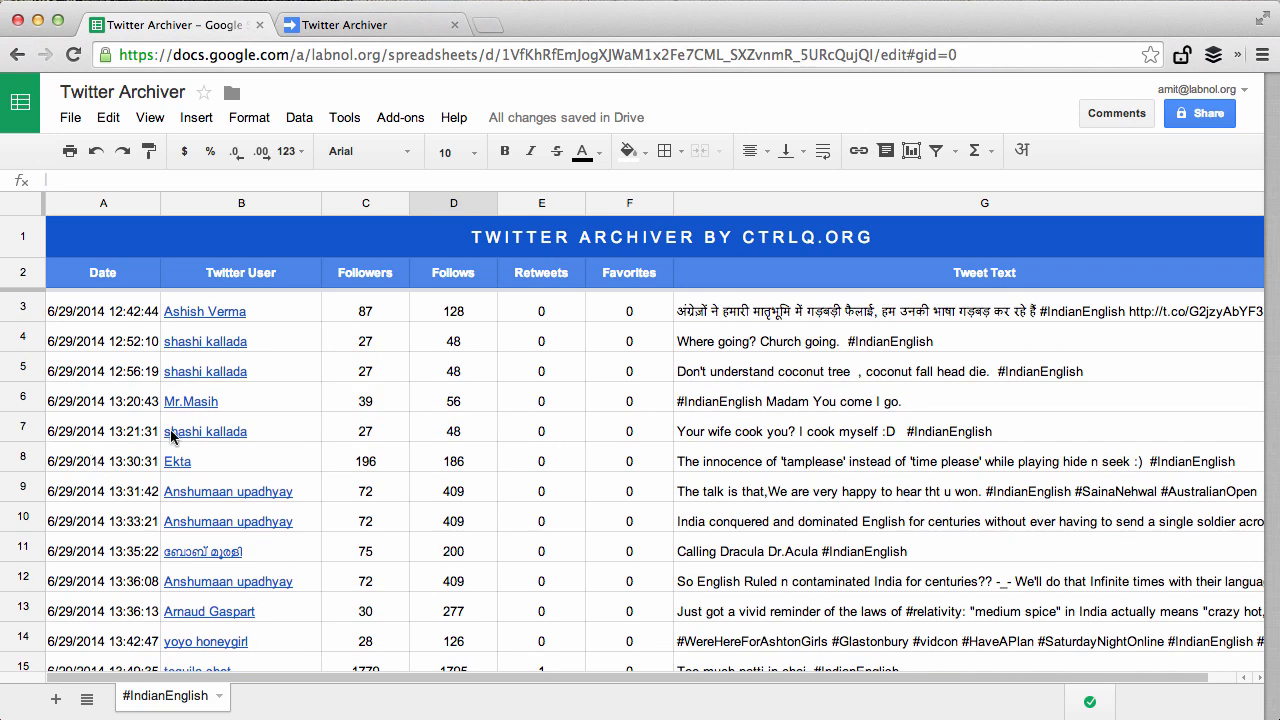
pyautogui.click(190, 401)
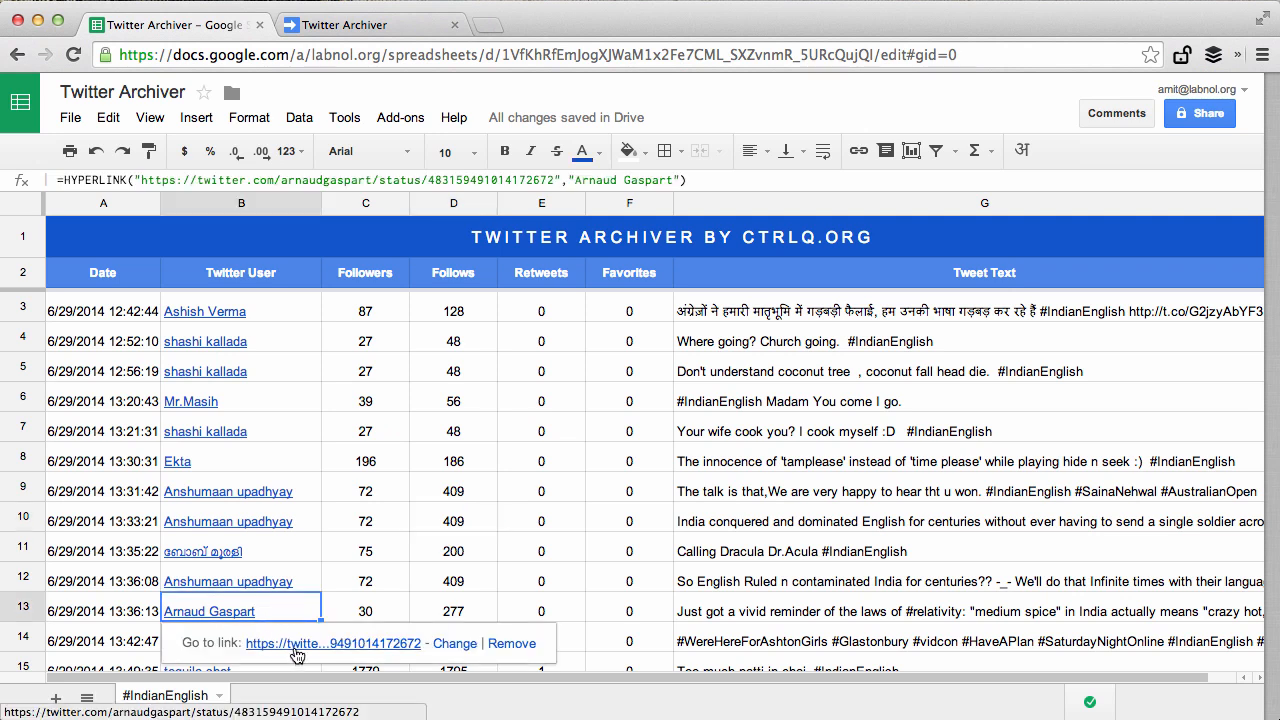
pyautogui.click(333, 643)
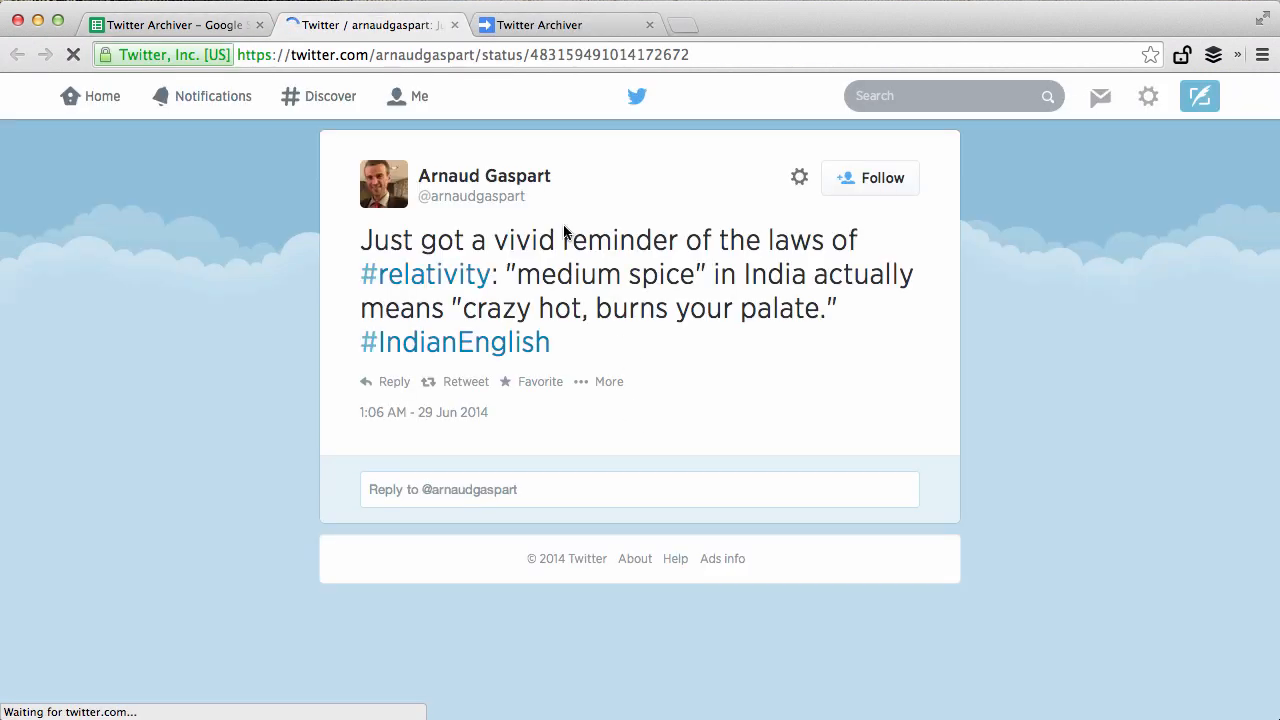
pyautogui.click(170, 24)
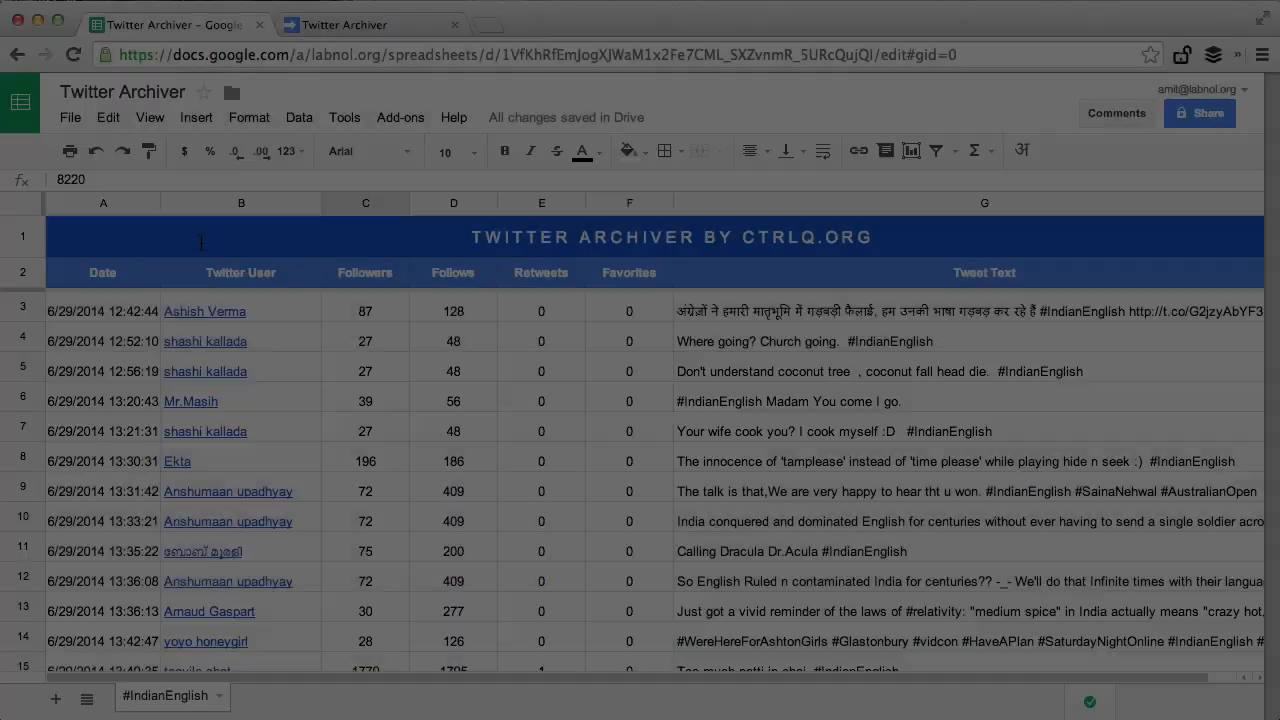
pyautogui.click(70, 117)
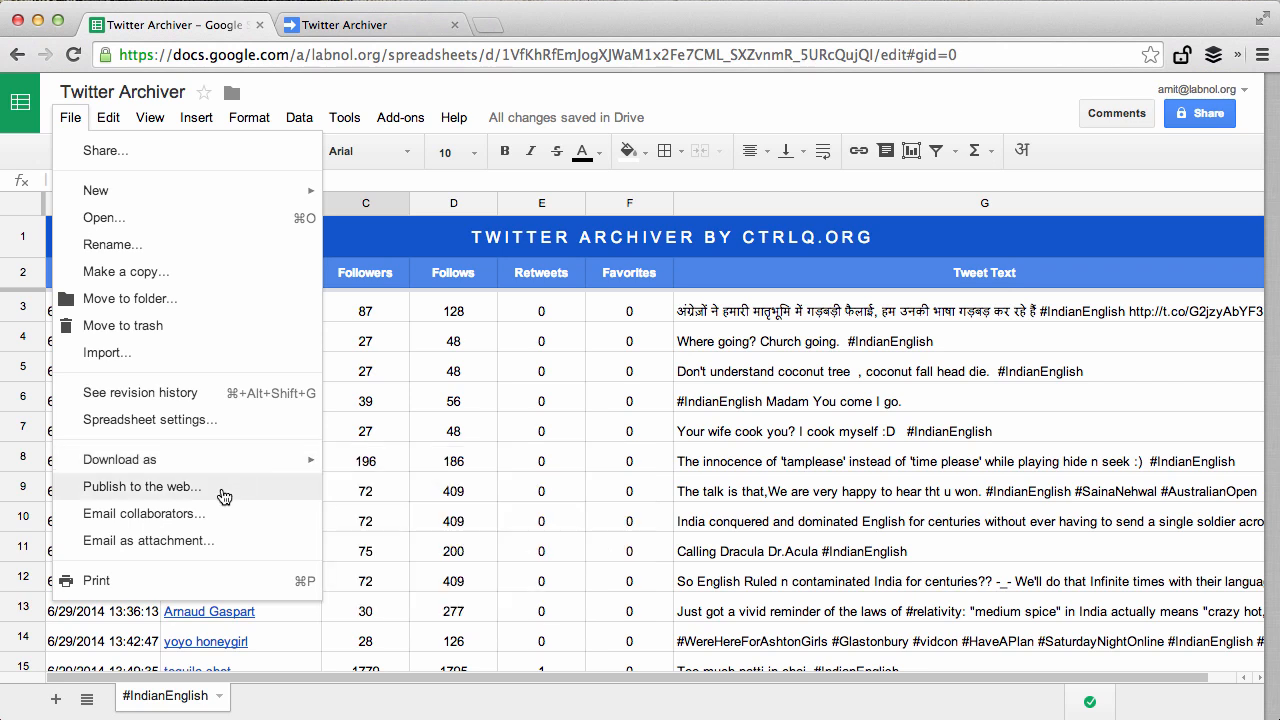
pyautogui.moveTo(620, 533)
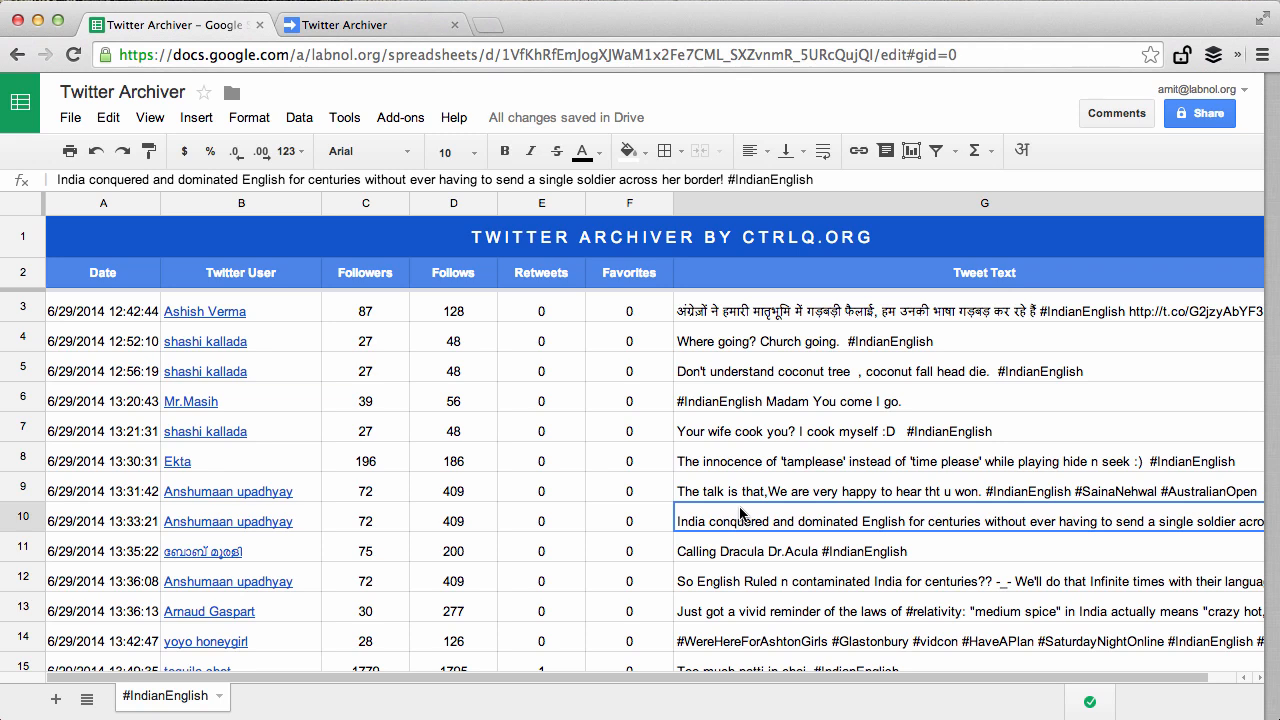
# Switch back to the Twitter Archiver script tab in Google Apps Script
pyautogui.click(344, 24)
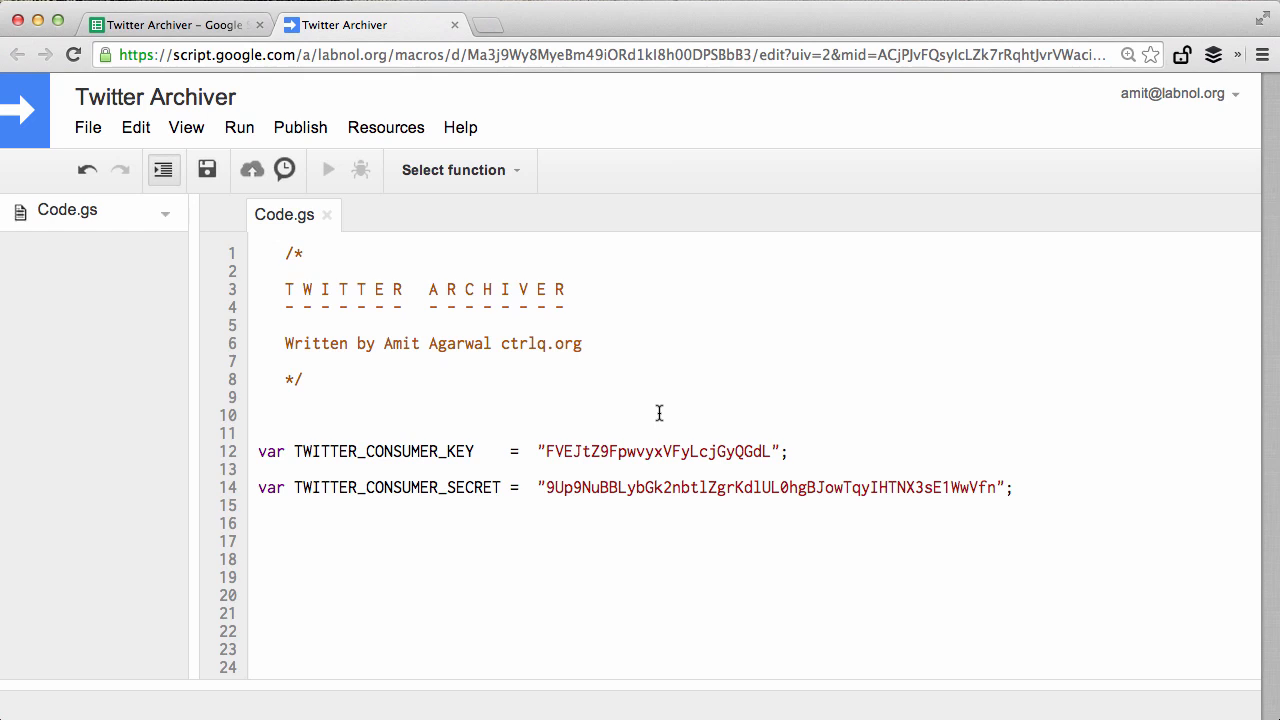
pyautogui.moveTo(258, 157)
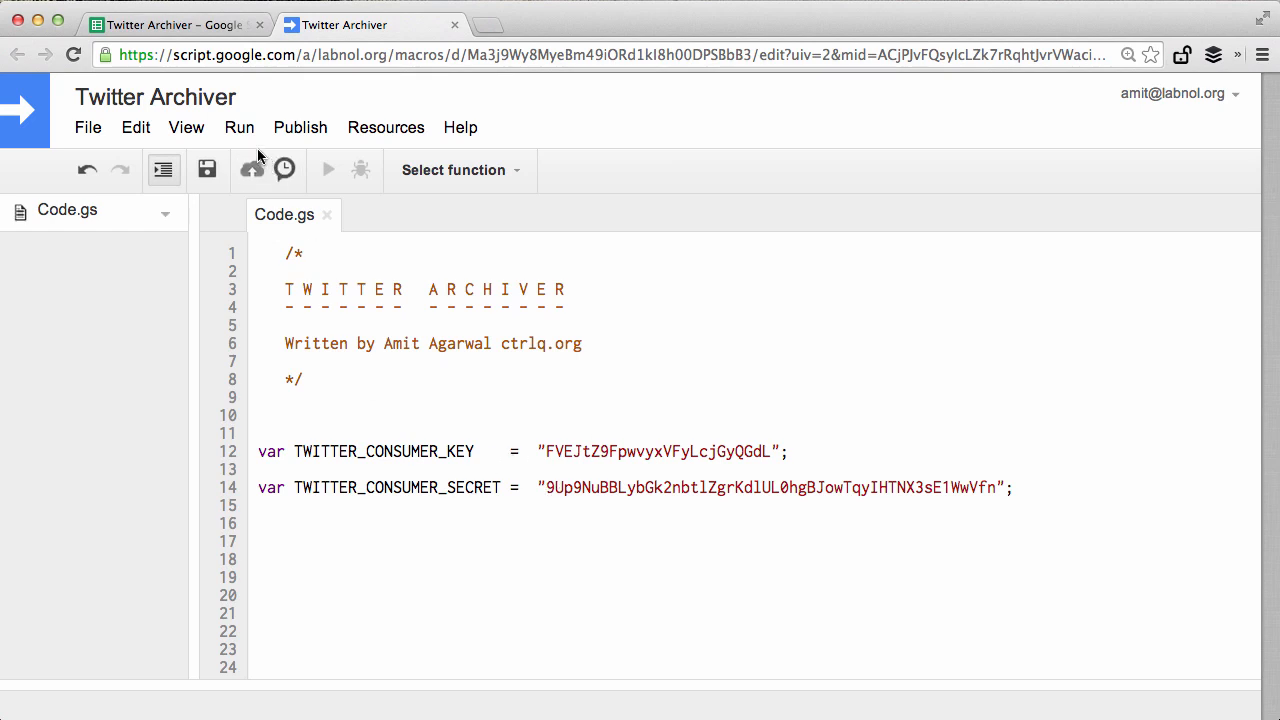
# Open the Run menu listing Initialize, Clear, saveTweets and Stop in Apps Script
pyautogui.click(239, 127)
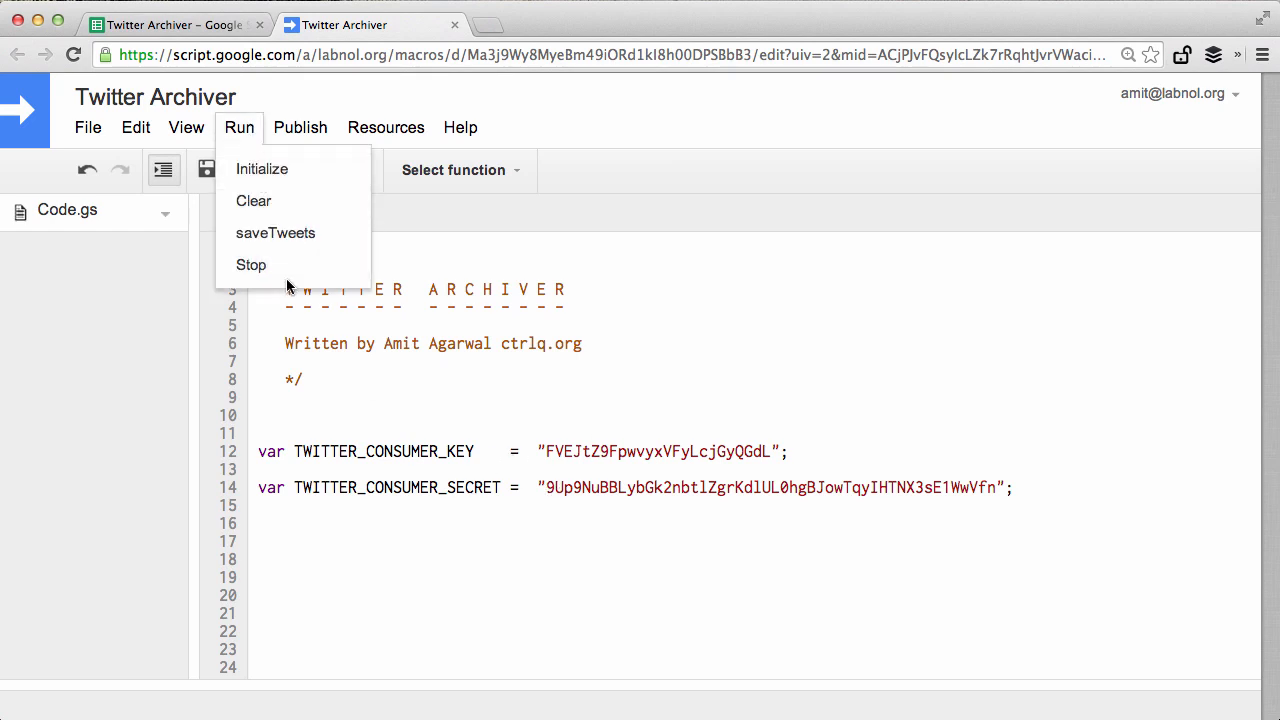
pyautogui.moveTo(312, 267)
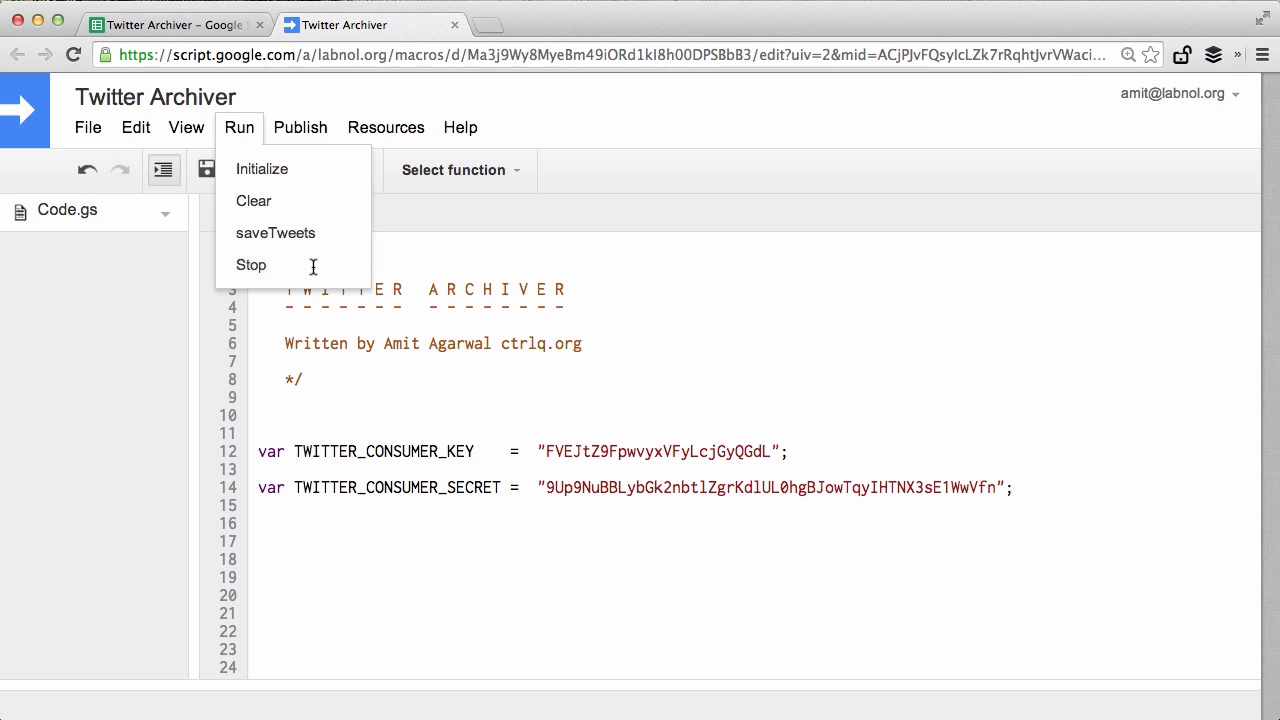